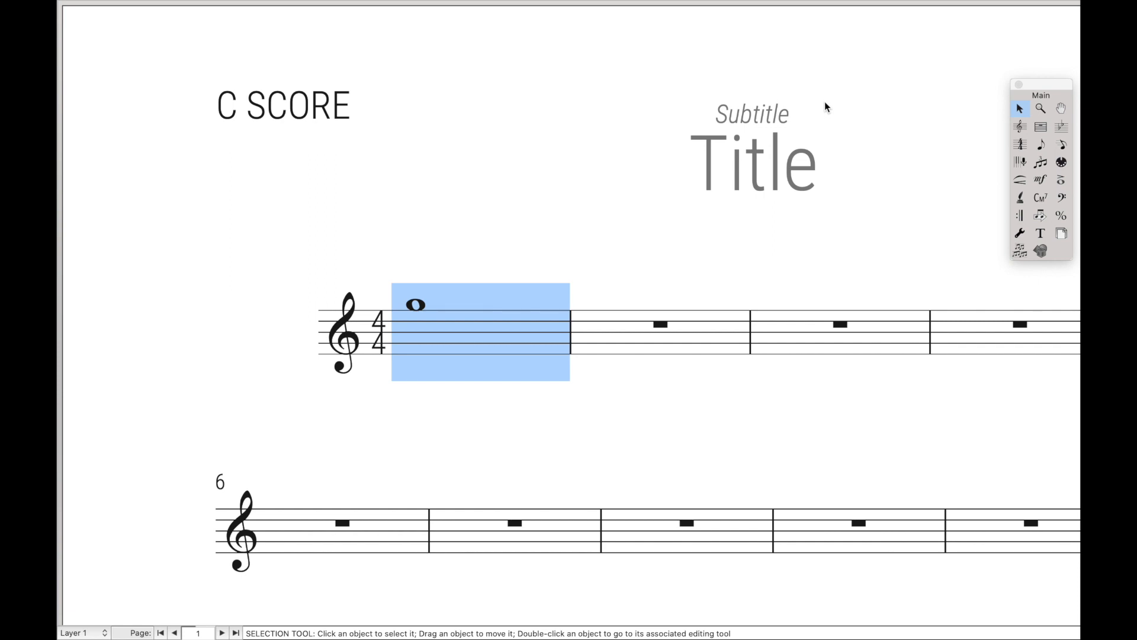
mouse_move(1006, 49)
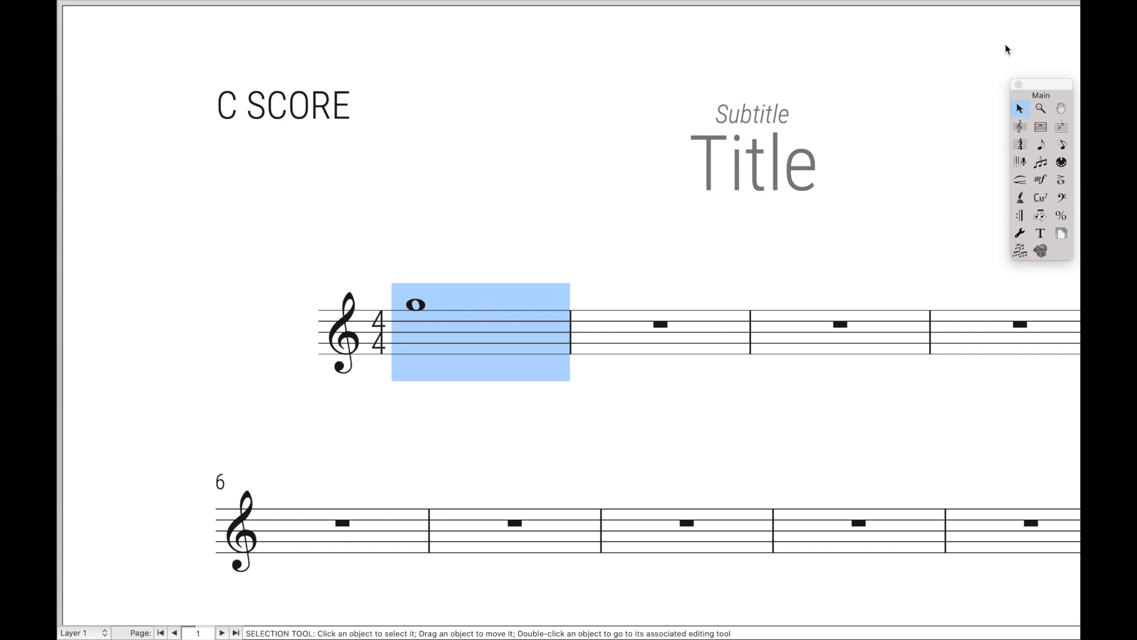
mouse_move(671, 274)
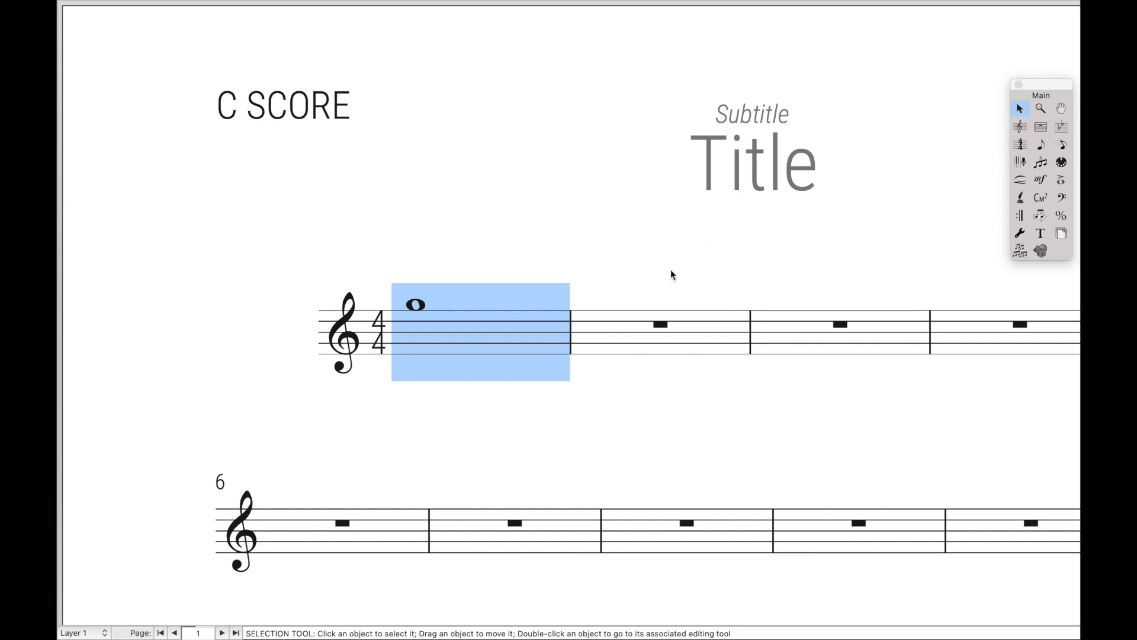
- Switch Finale's active tool through the Main tool palette, ending on the Tuplet tool
click(1020, 129)
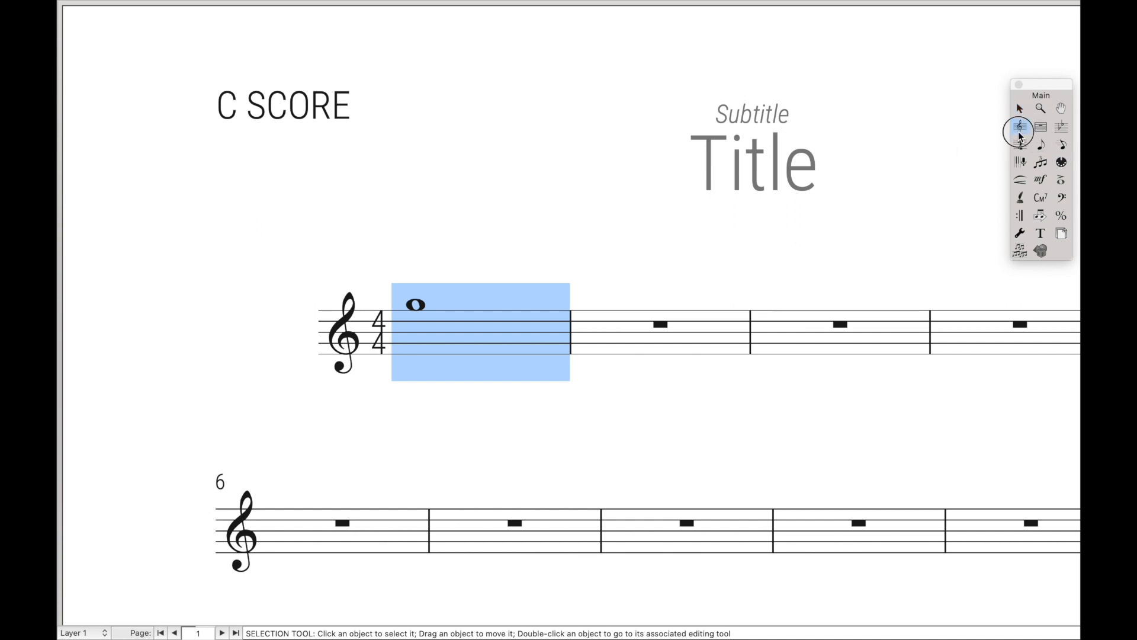
click(1037, 157)
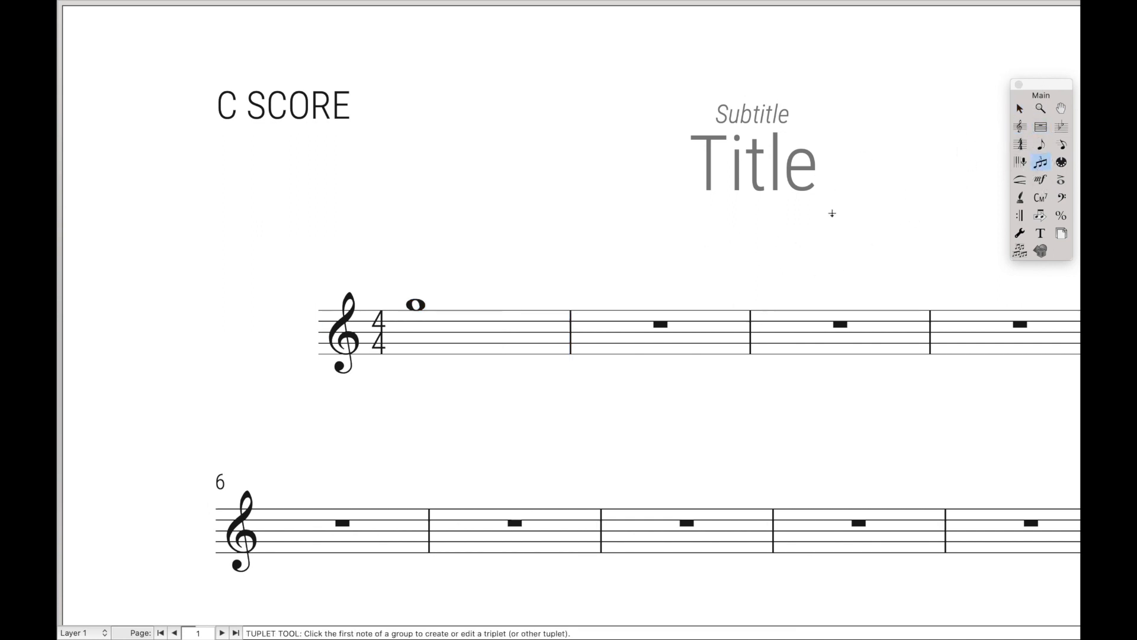
click(1044, 142)
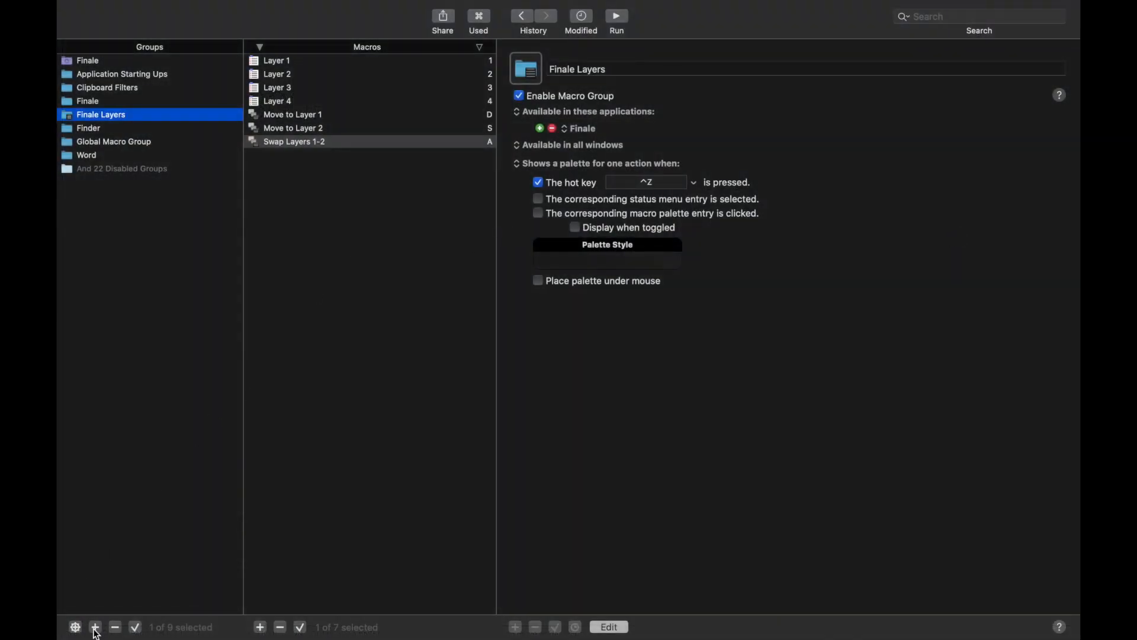
- Create a 'Finale Tools' group available only in Finale, showing a one-action palette on ^R
click(94, 627)
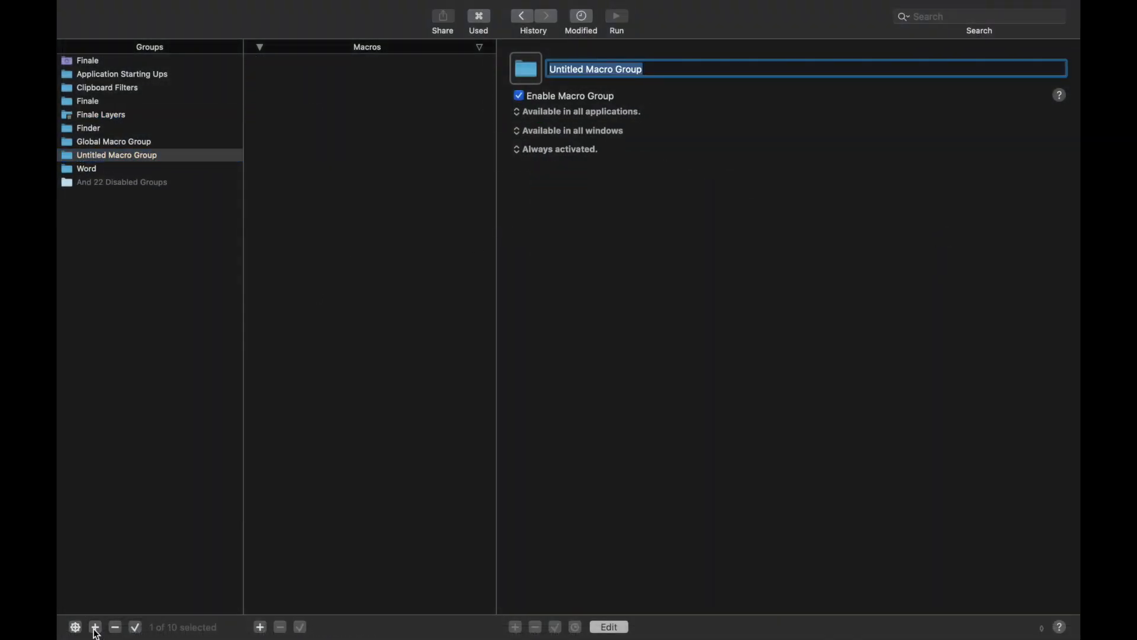
text(Finale Tools)
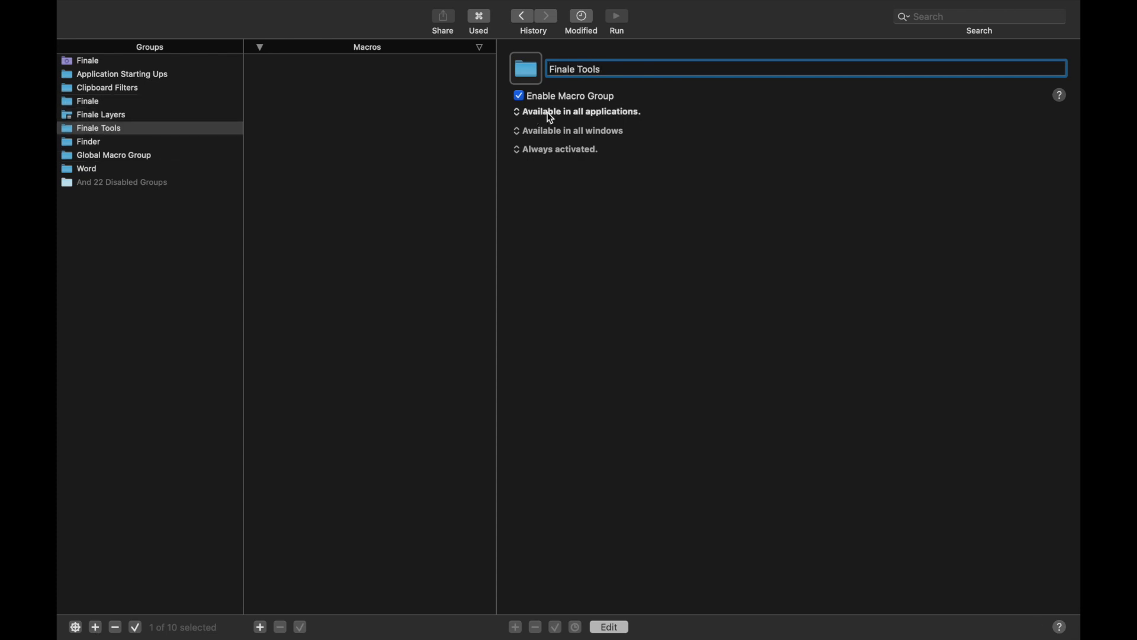
click(578, 111)
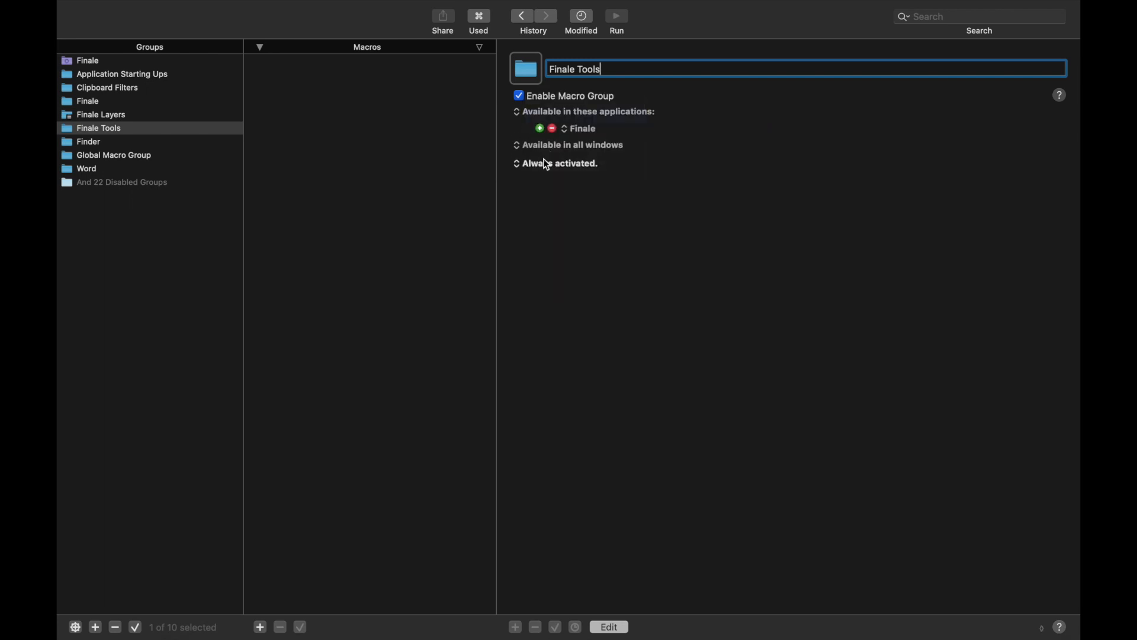
click(555, 162)
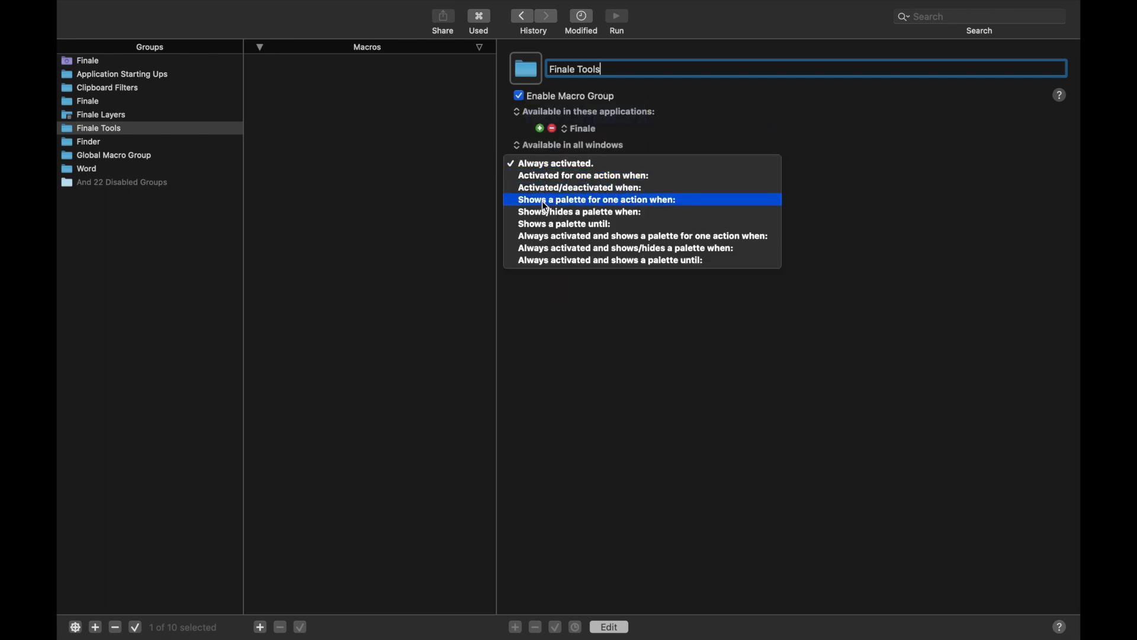
click(594, 199)
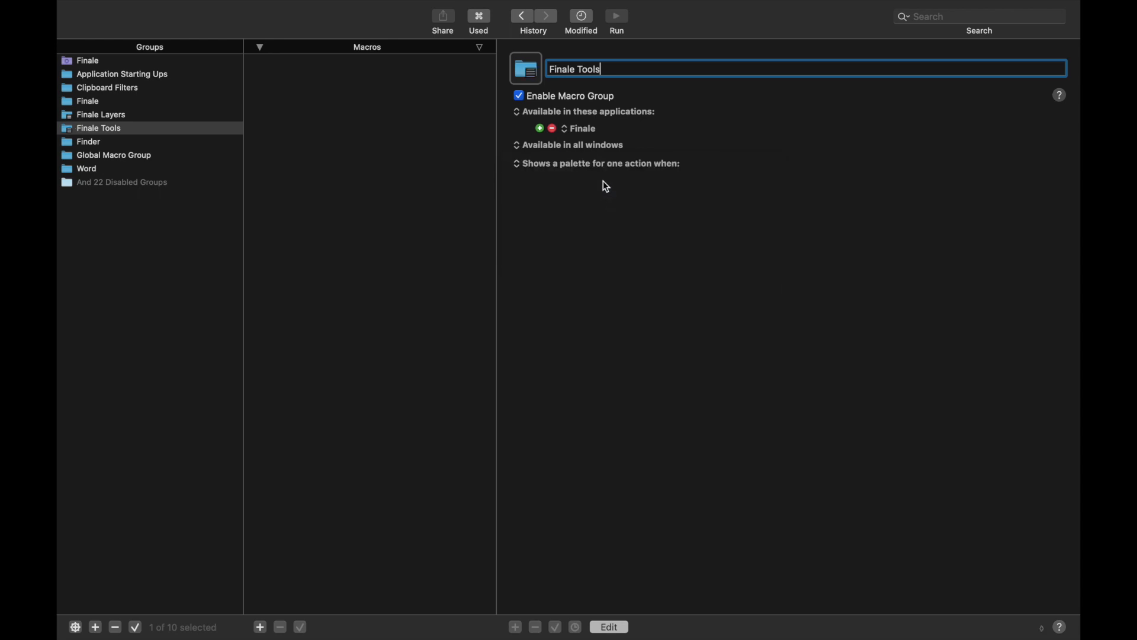
click(516, 164)
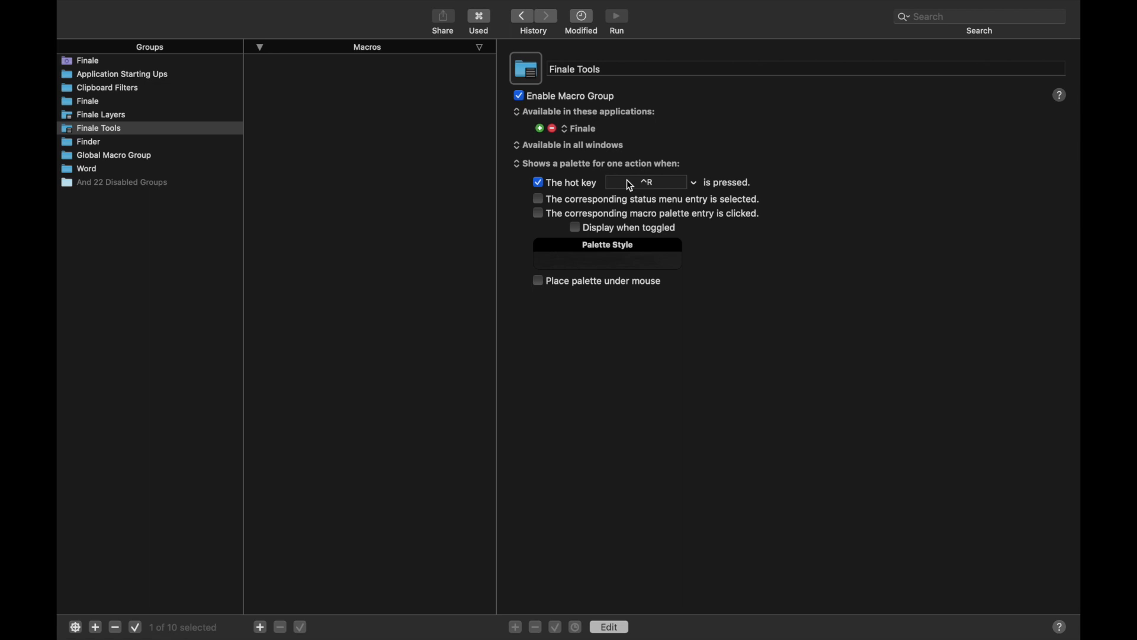
mouse_move(260, 609)
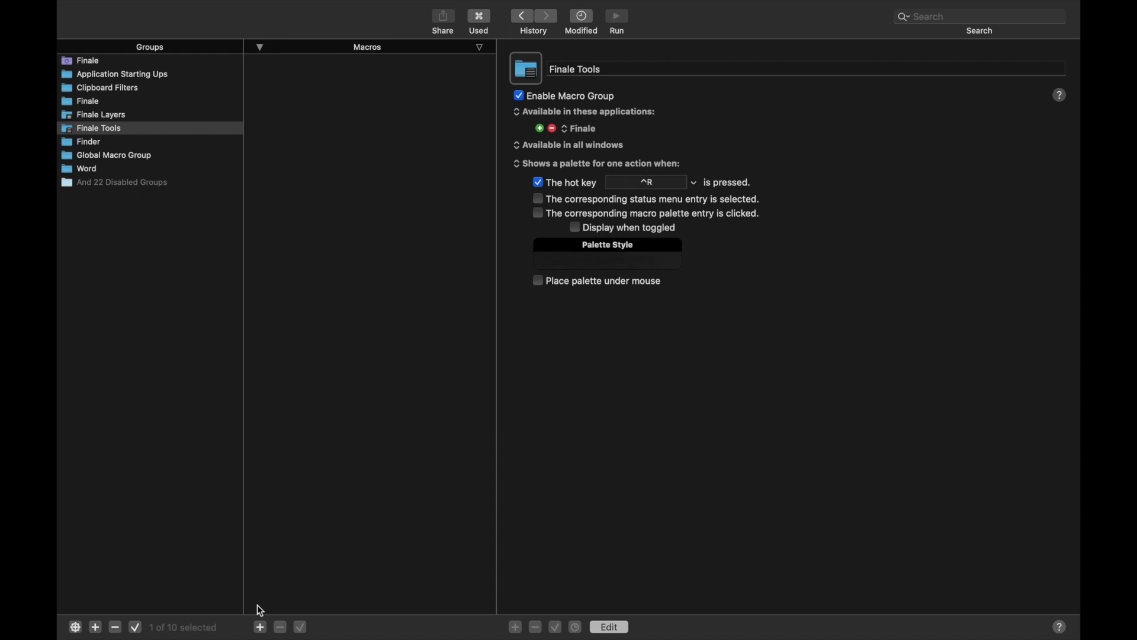
- Add a 'Chord' macro with a W hot key trigger and search actions for 'menu'
click(259, 627)
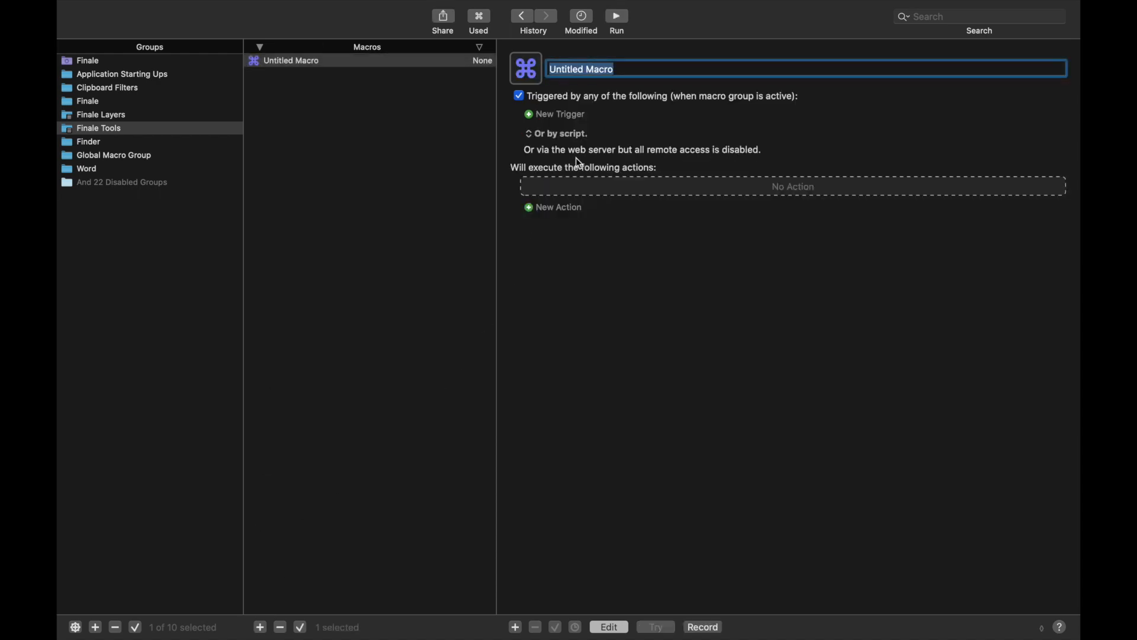
text(Chord)
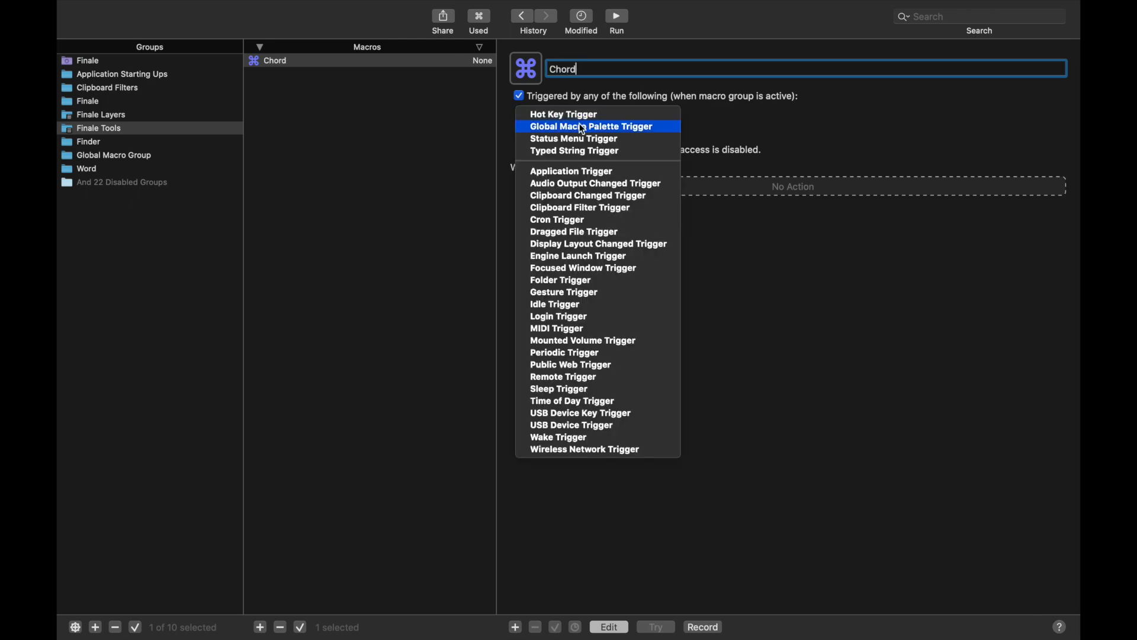
click(563, 113)
text(W)
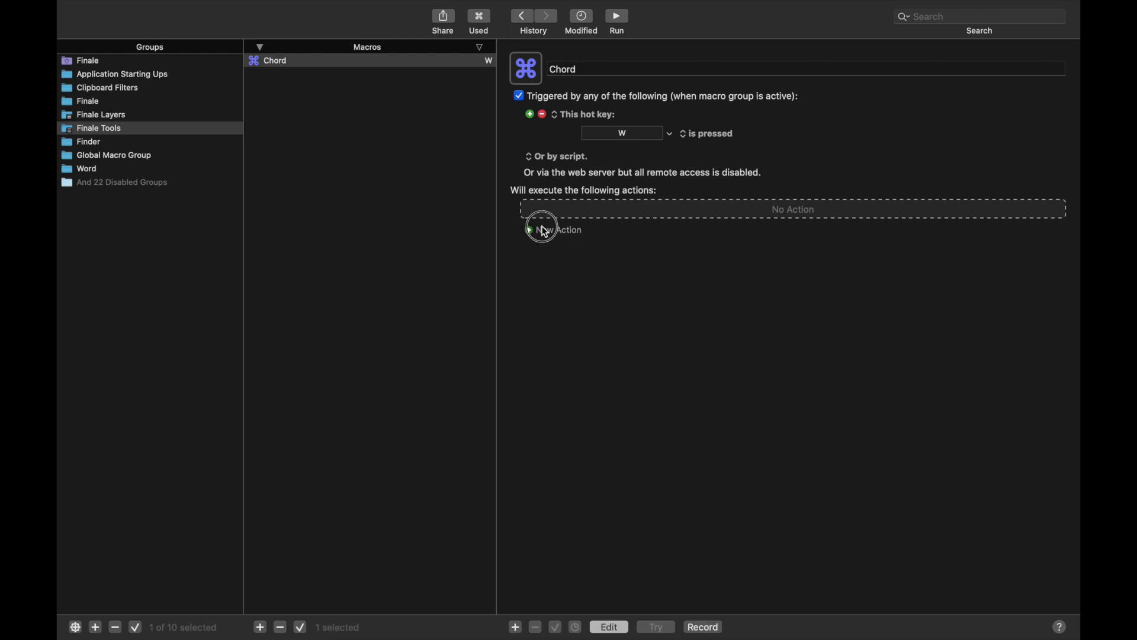
click(540, 230)
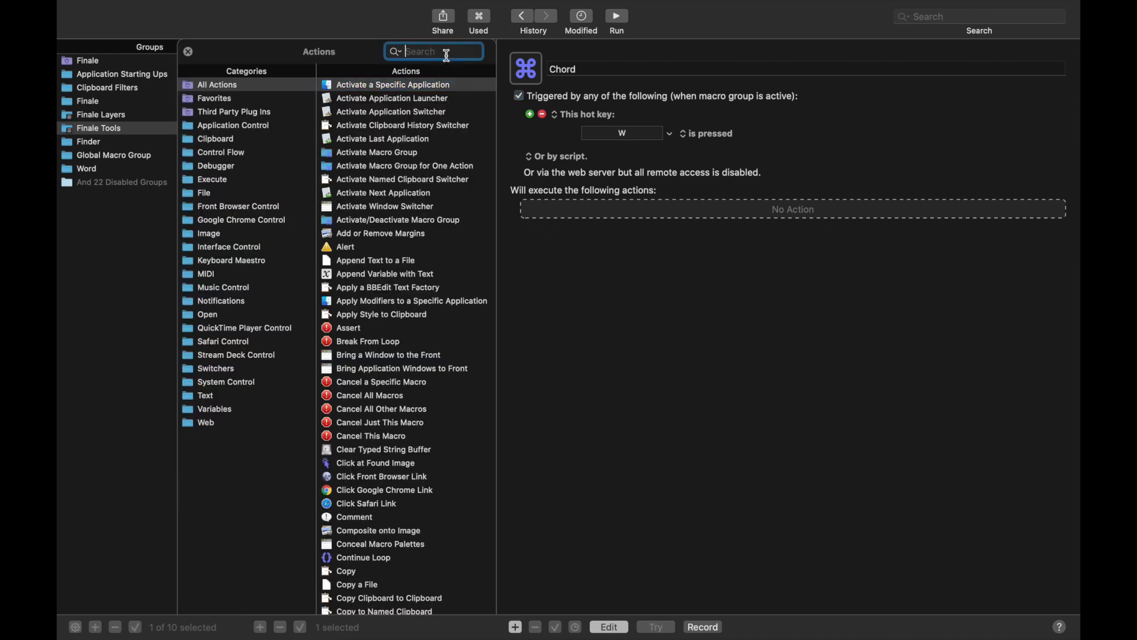
text(menu)
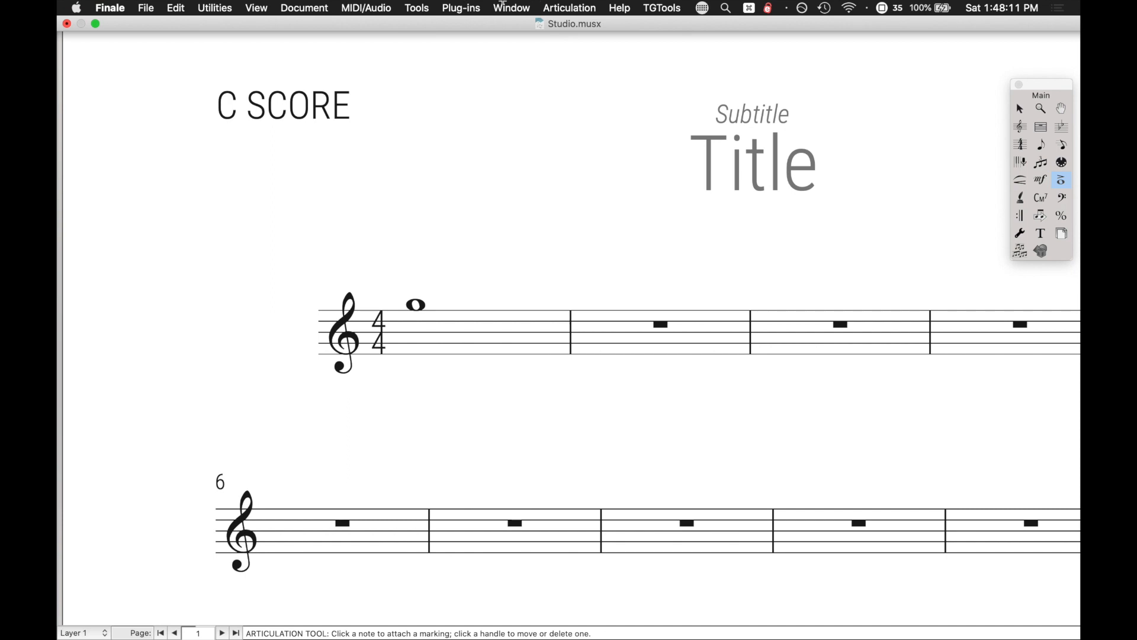
- Open Finale's Tools menu to find the Chord item
click(416, 8)
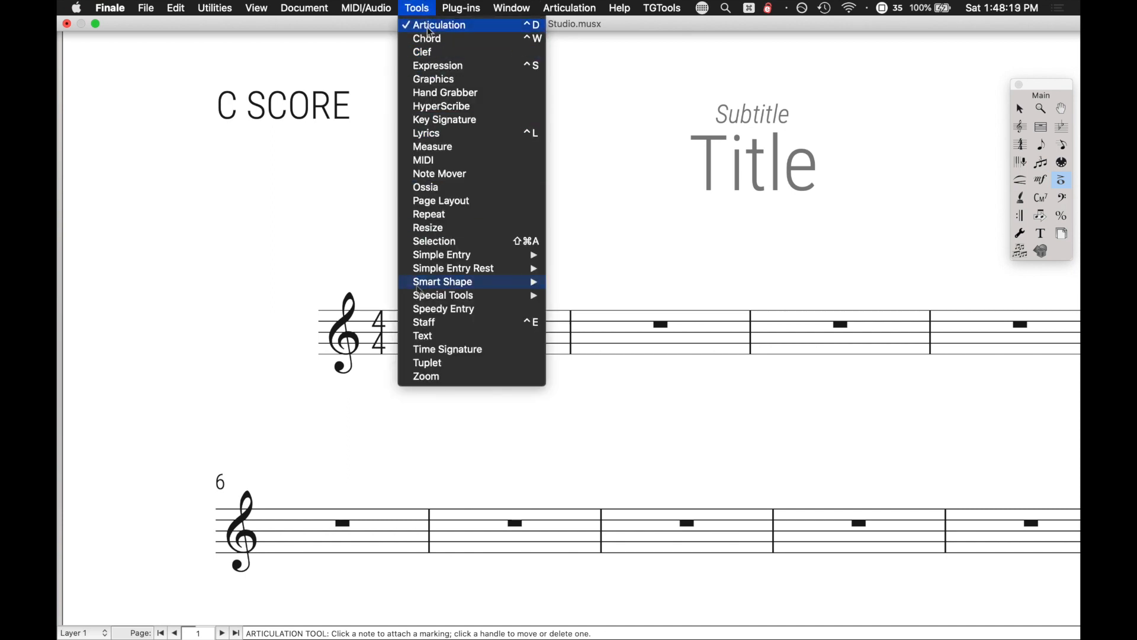
mouse_move(439, 38)
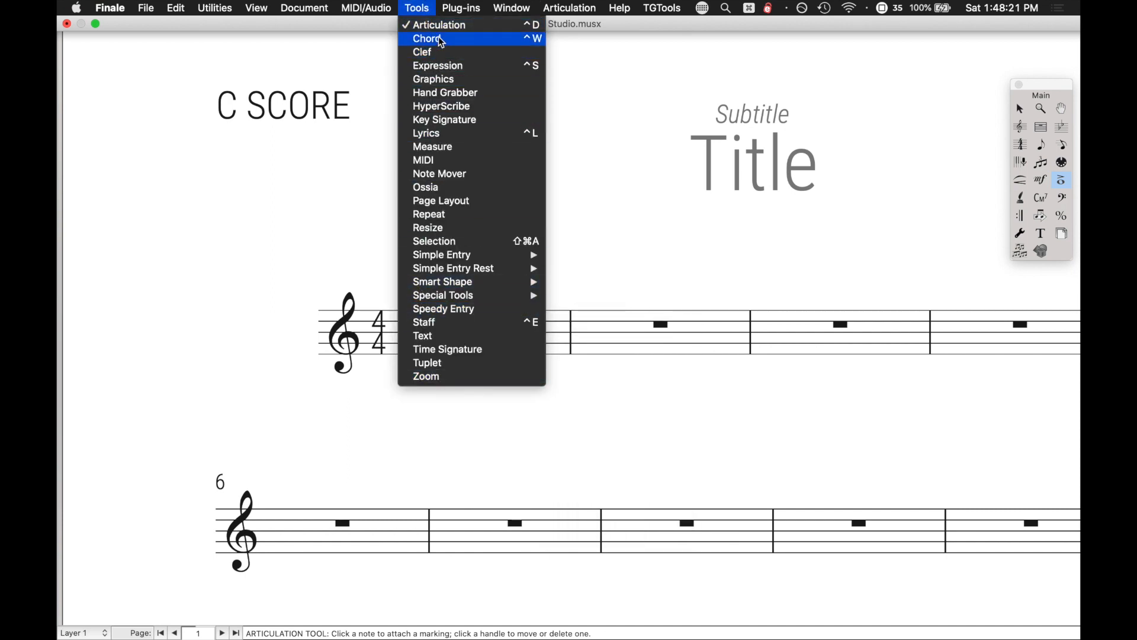
mouse_move(438, 65)
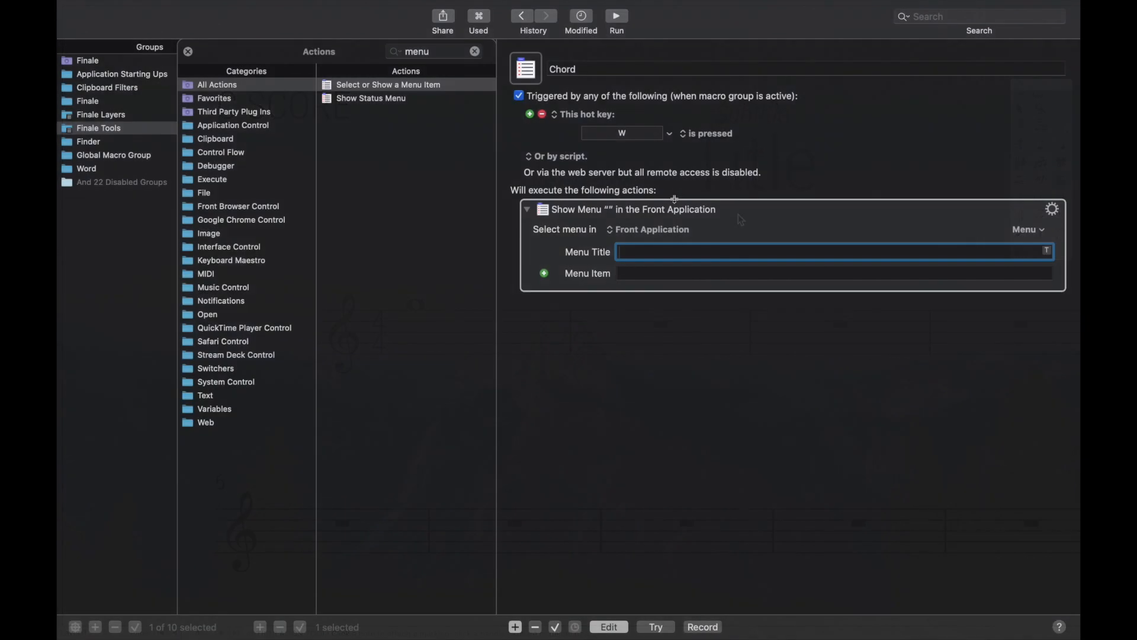
- Set the Chord macro's menu action to Finale > Tools > Chord using the Menu picker
click(1027, 230)
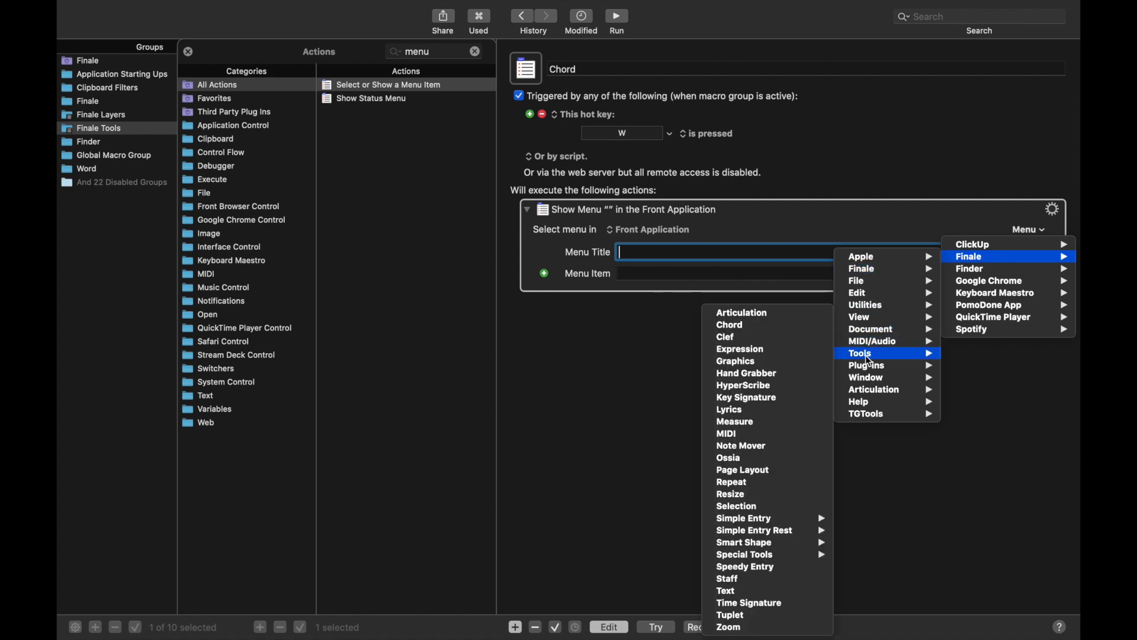
click(729, 324)
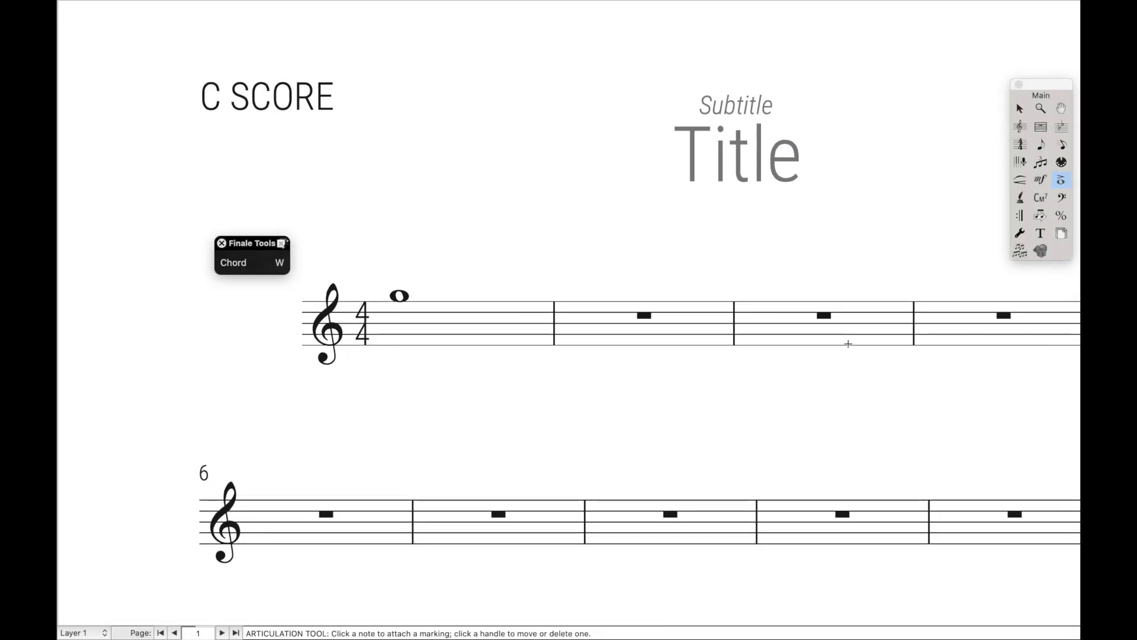
click(1040, 197)
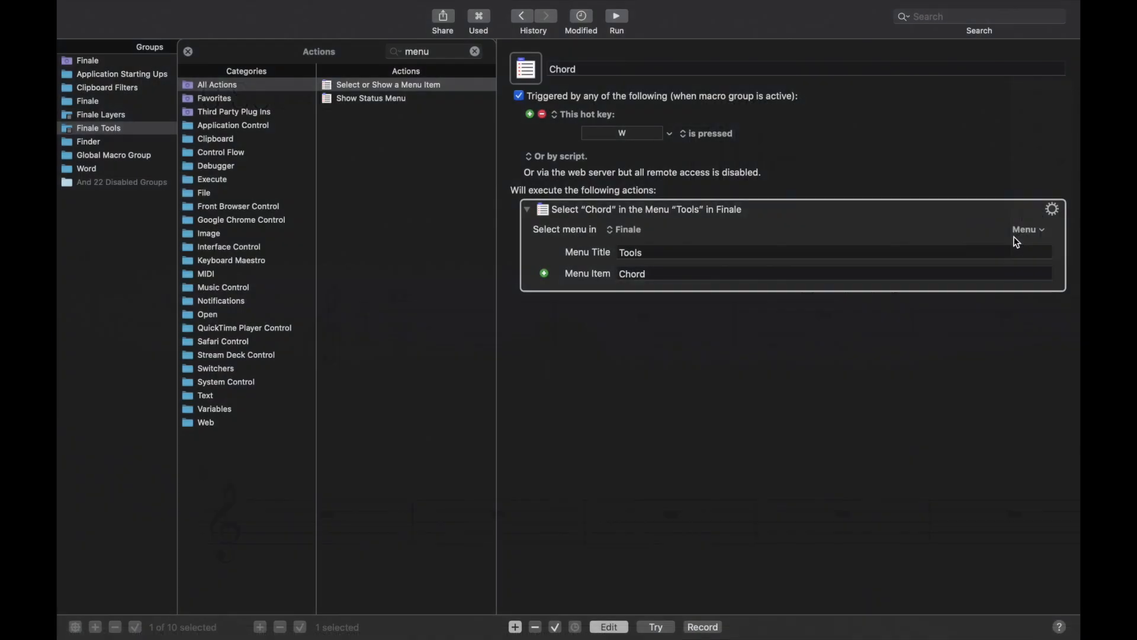
- Rename 'Clef copy' to Graphics with hot key G, selecting Tools > Graphics
click(188, 51)
text(Clef)
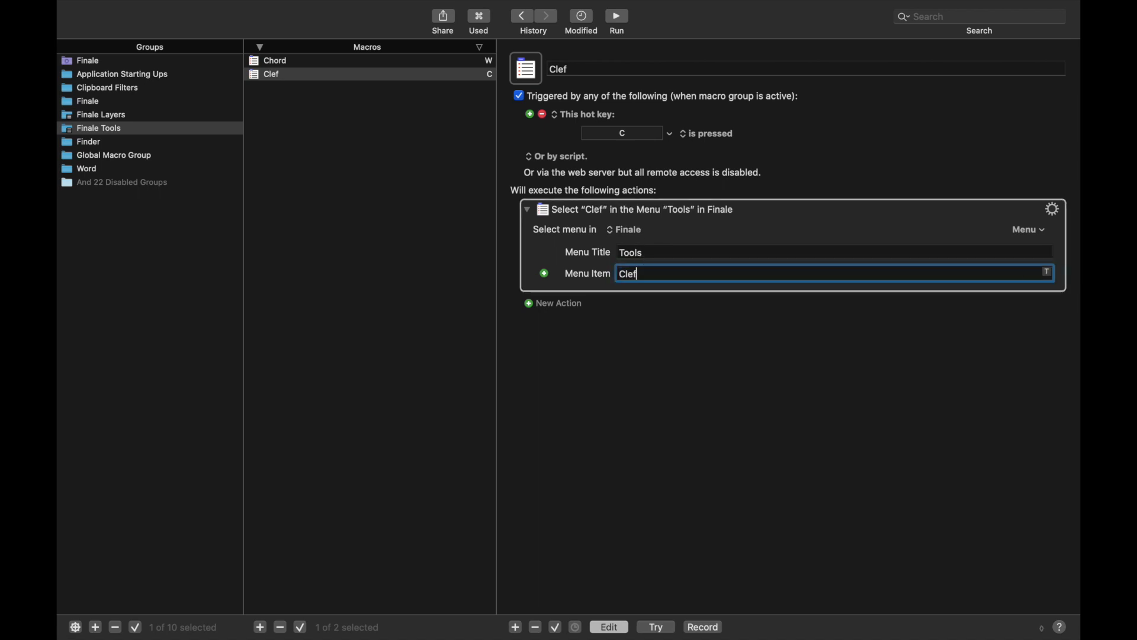
click(1025, 229)
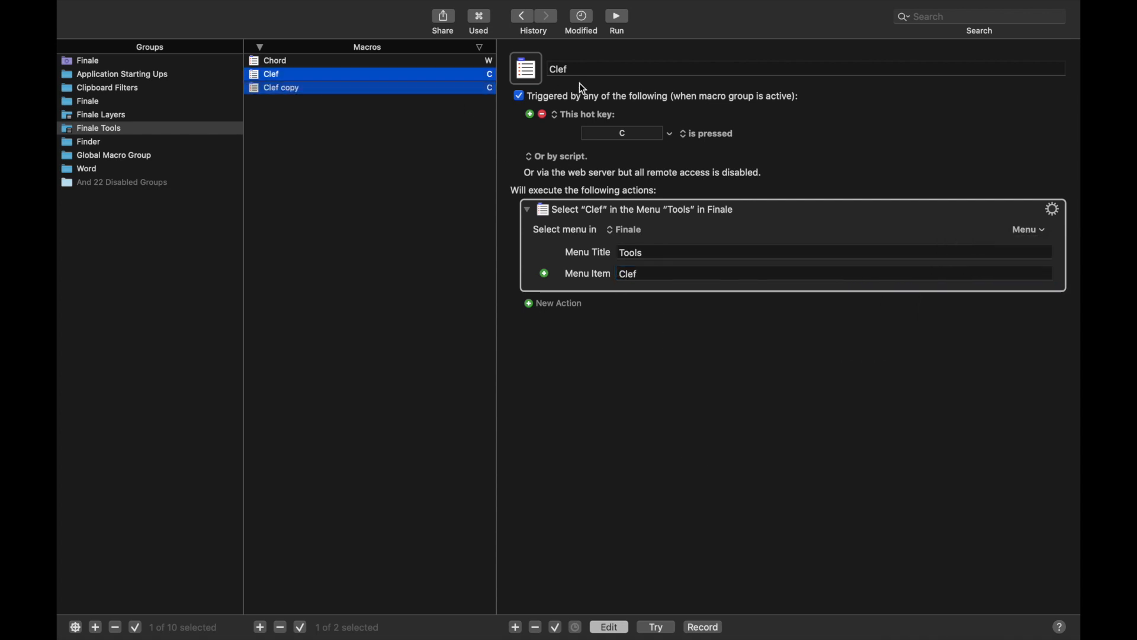
click(281, 87)
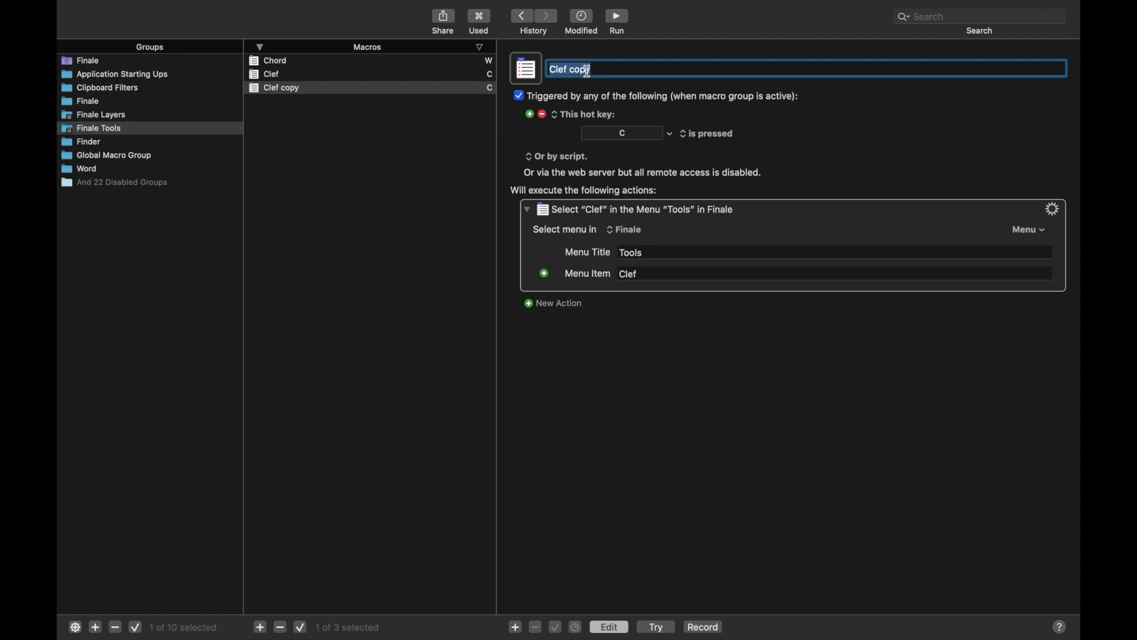
text(Graphics)
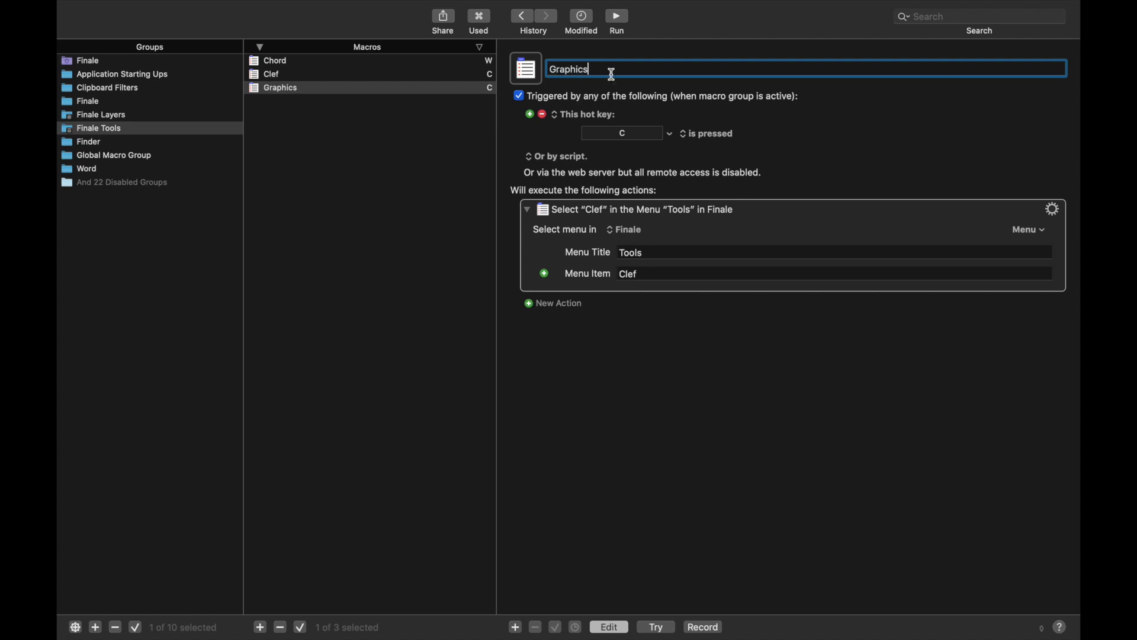
click(620, 133)
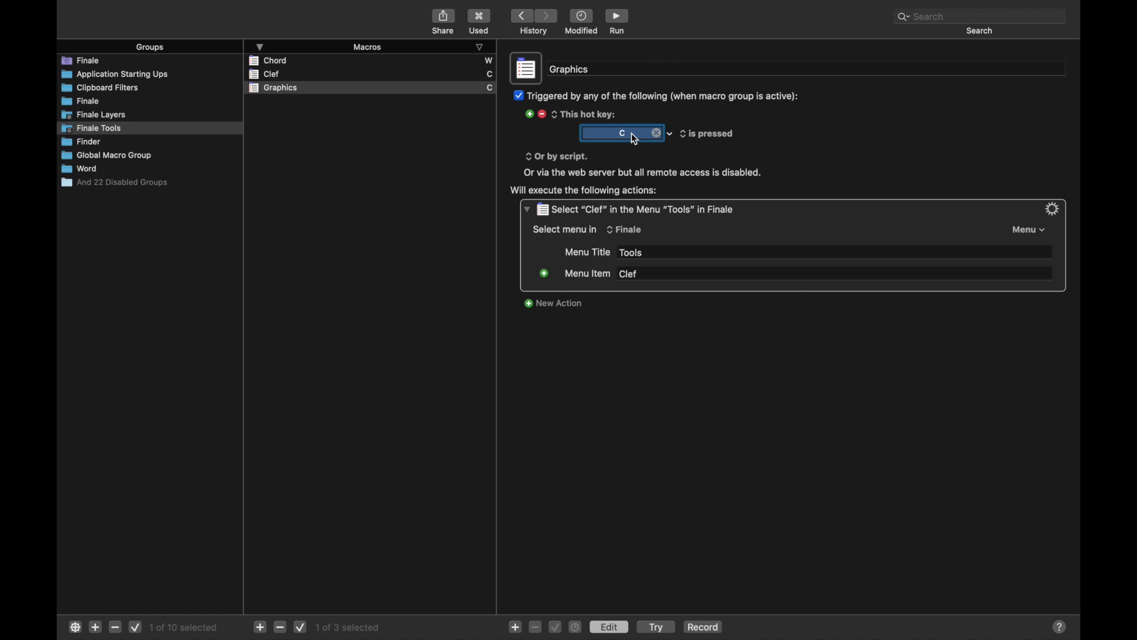
text(Graphics)
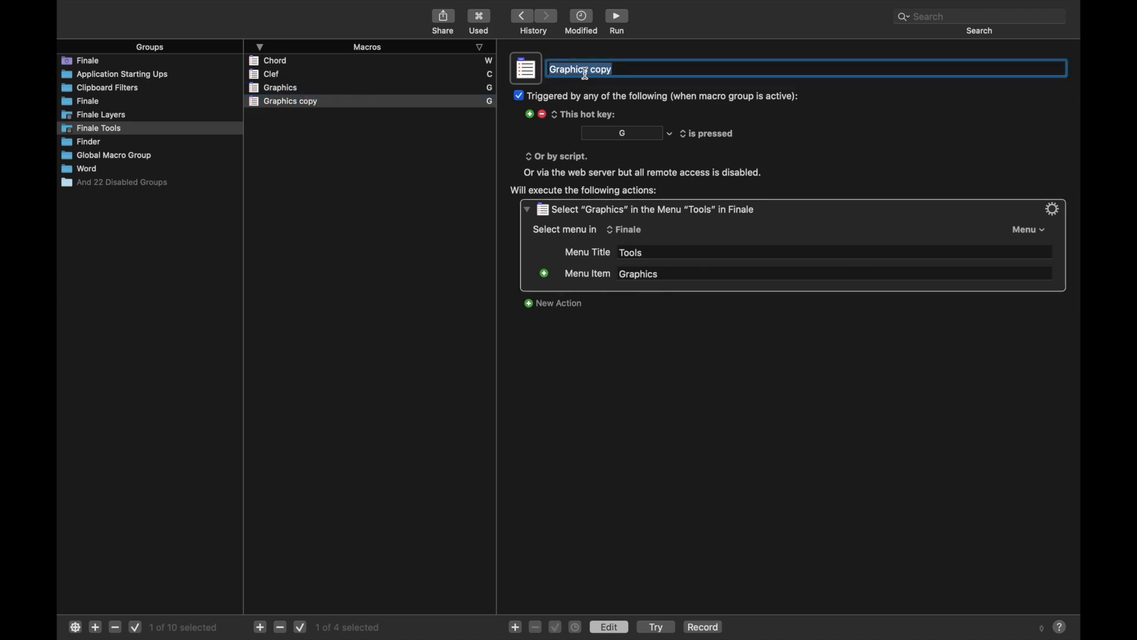
- Add a Hyperscribe macro on H and a Key Signature macro on K selecting Tools > Key Signature
text(Hyperscribe)
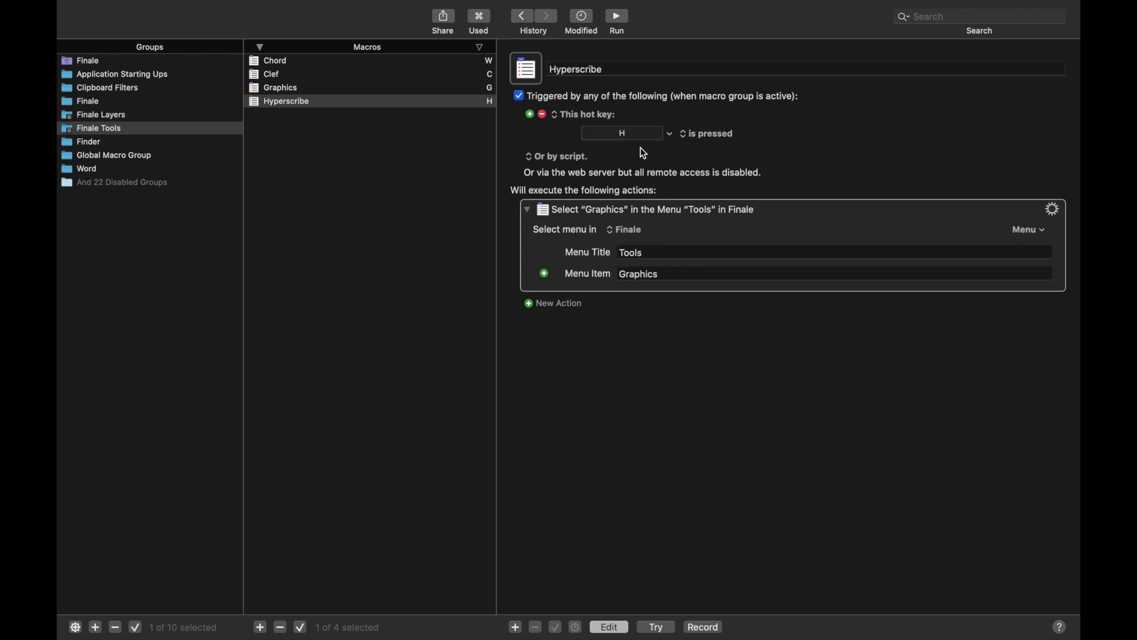
click(312, 101)
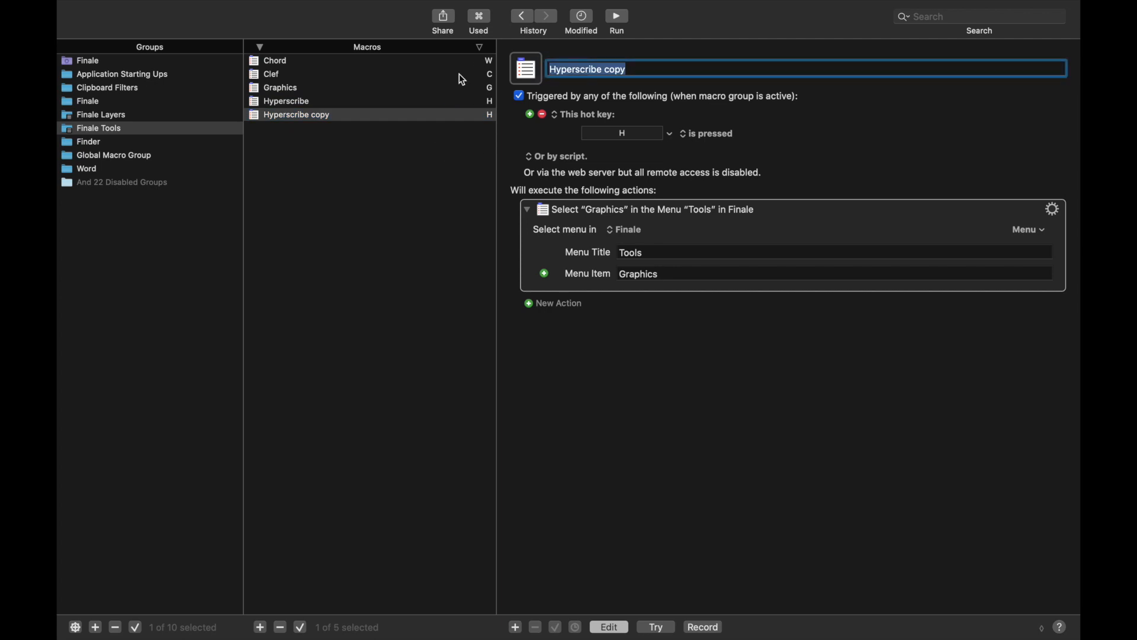
mouse_move(493, 150)
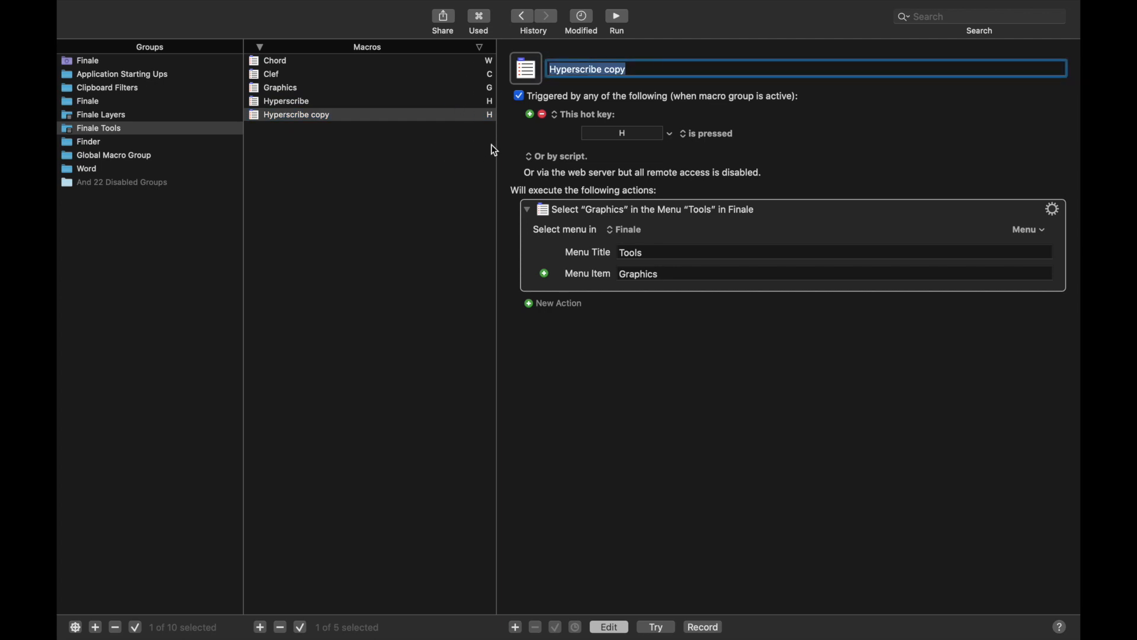
mouse_move(634, 56)
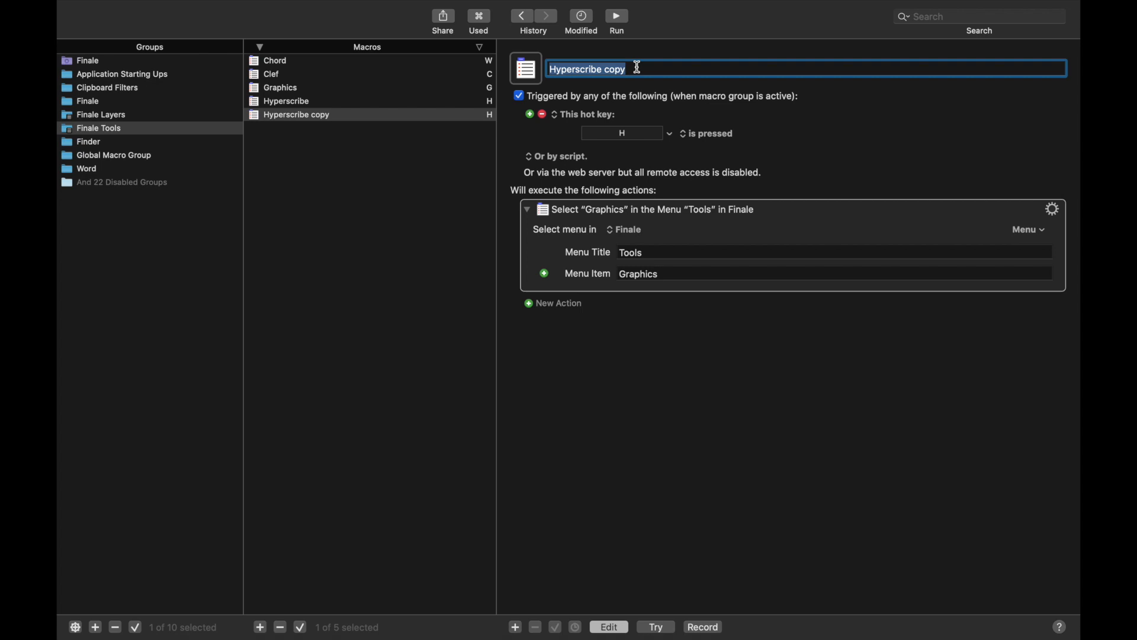
text(Key Signature)
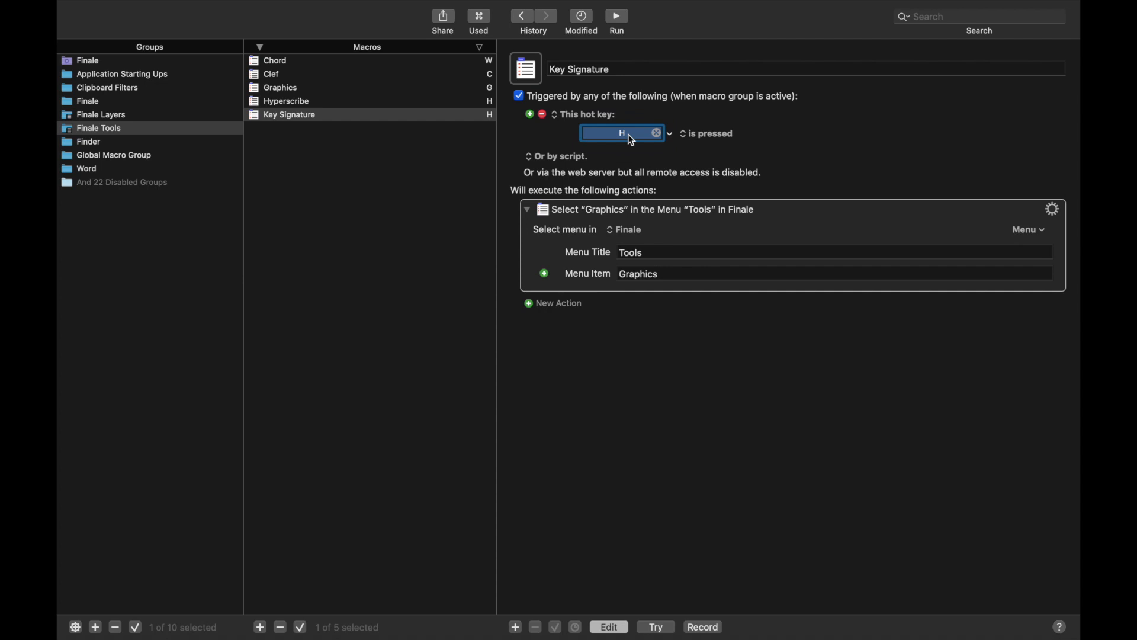
text(K)
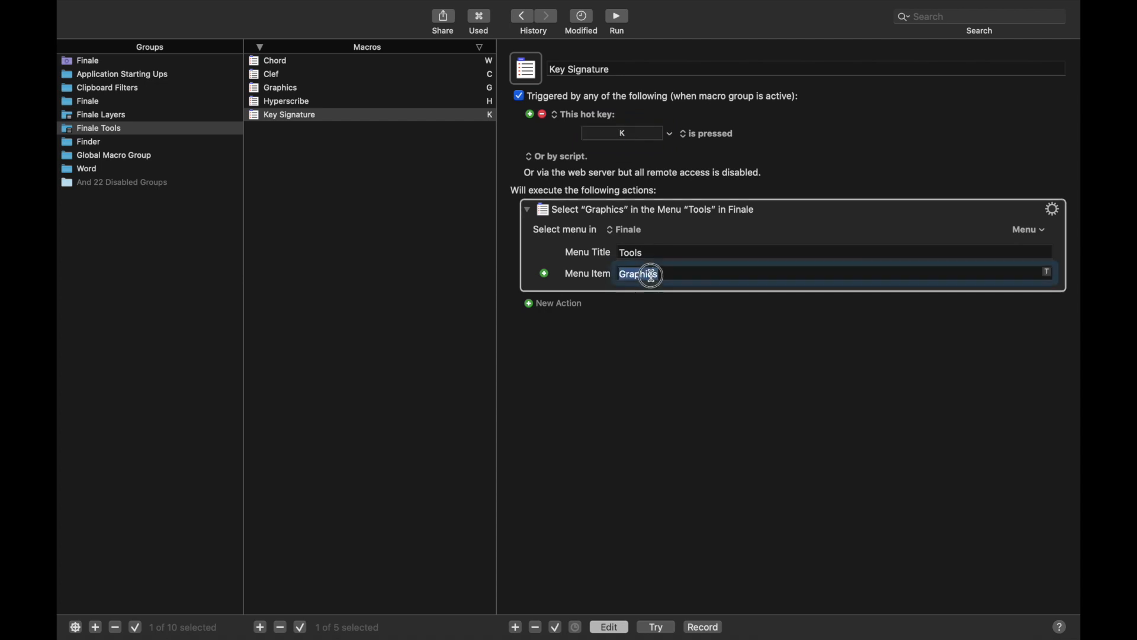
text(Key Signature)
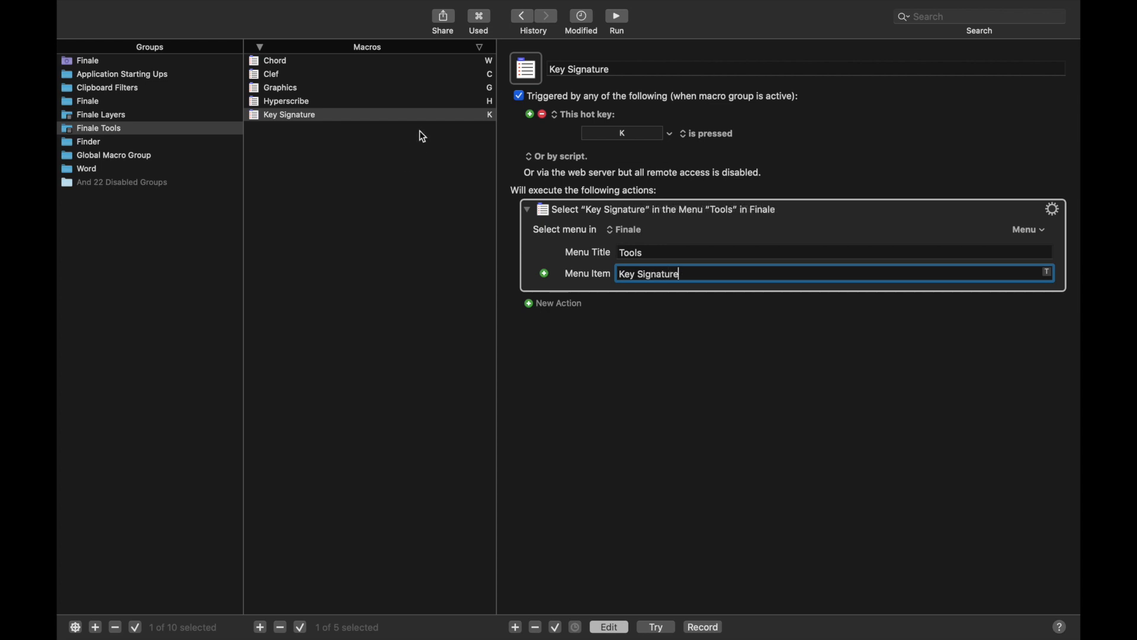
mouse_move(400, 194)
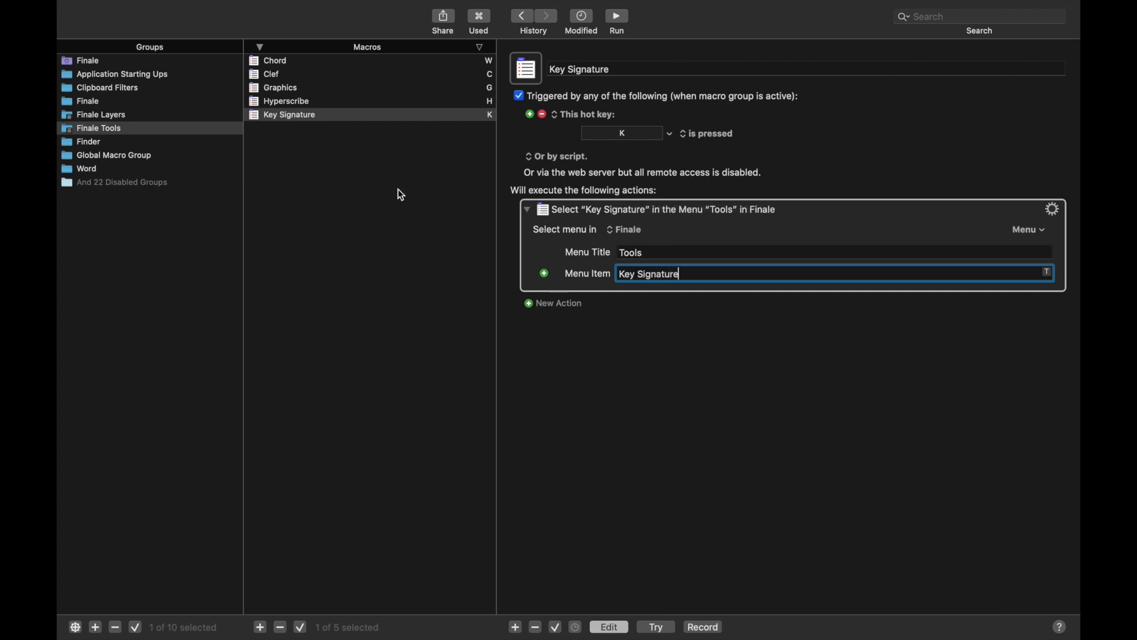
mouse_move(363, 277)
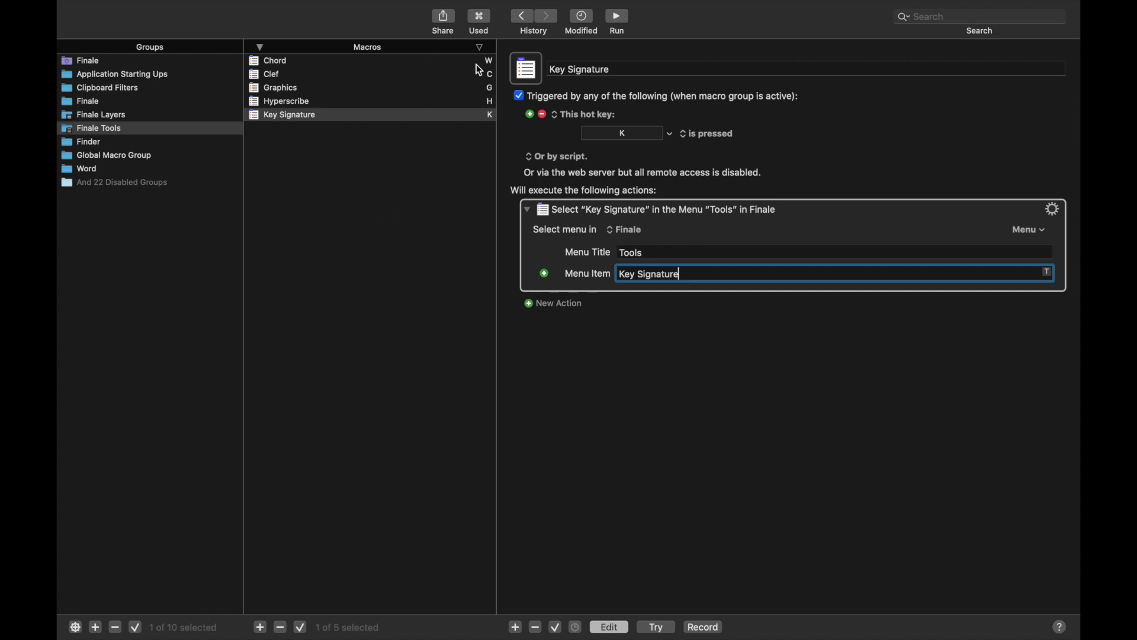
mouse_move(446, 141)
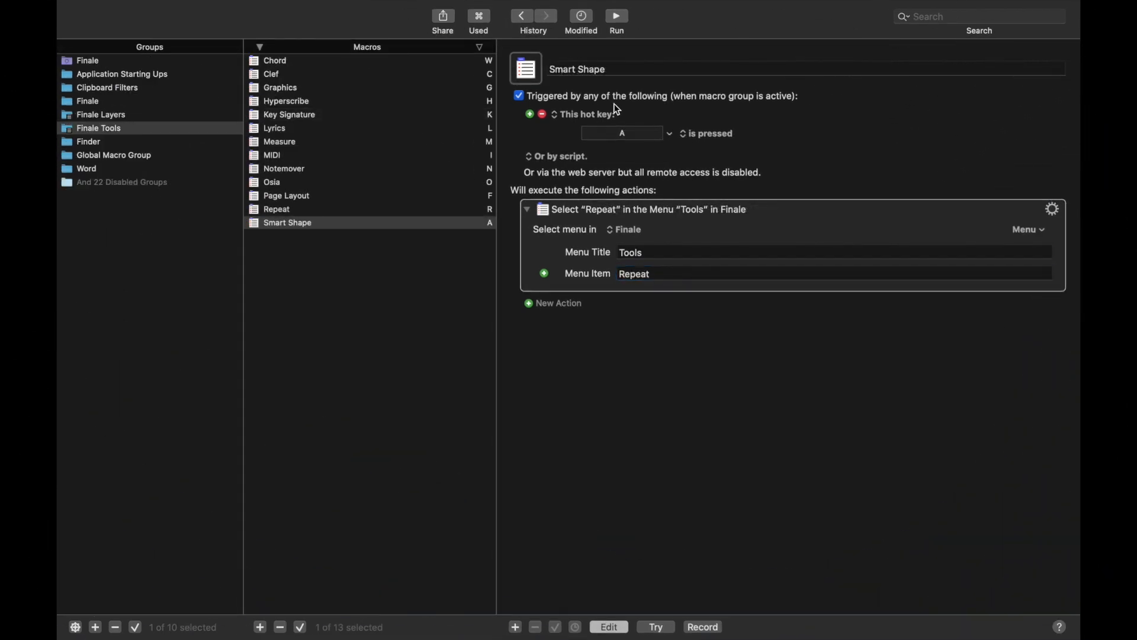
mouse_move(573, 71)
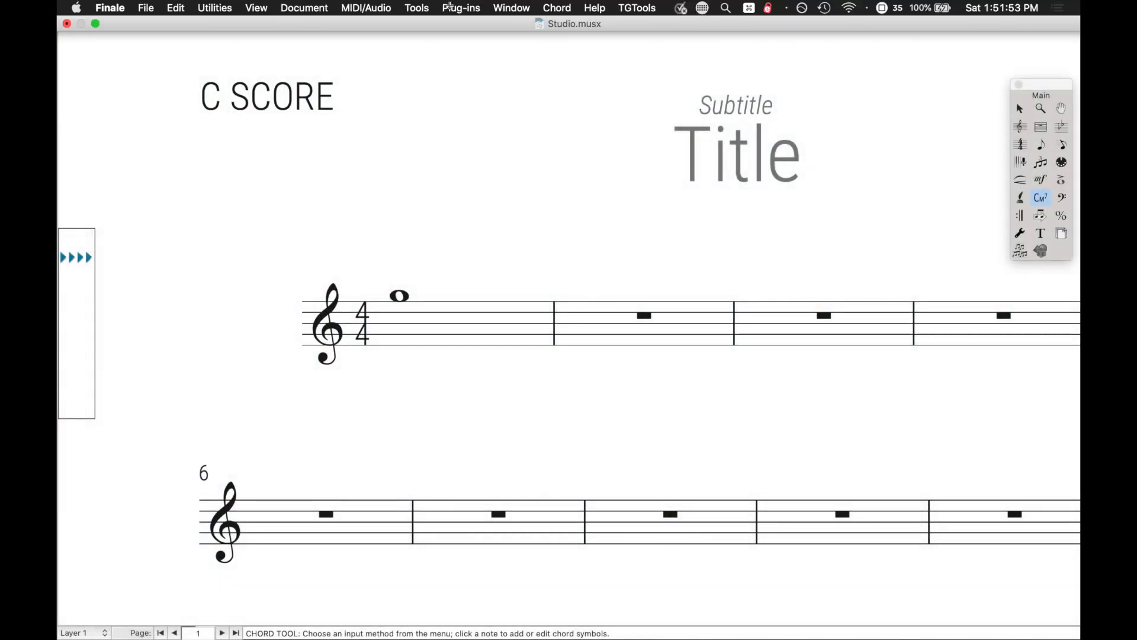
click(417, 8)
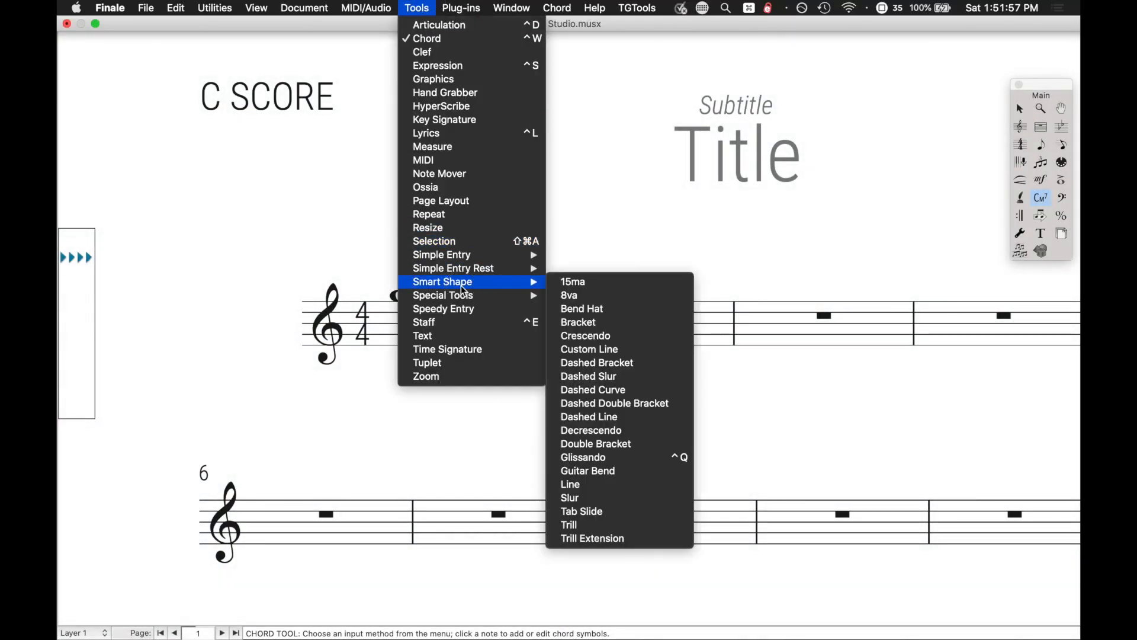
mouse_move(607, 269)
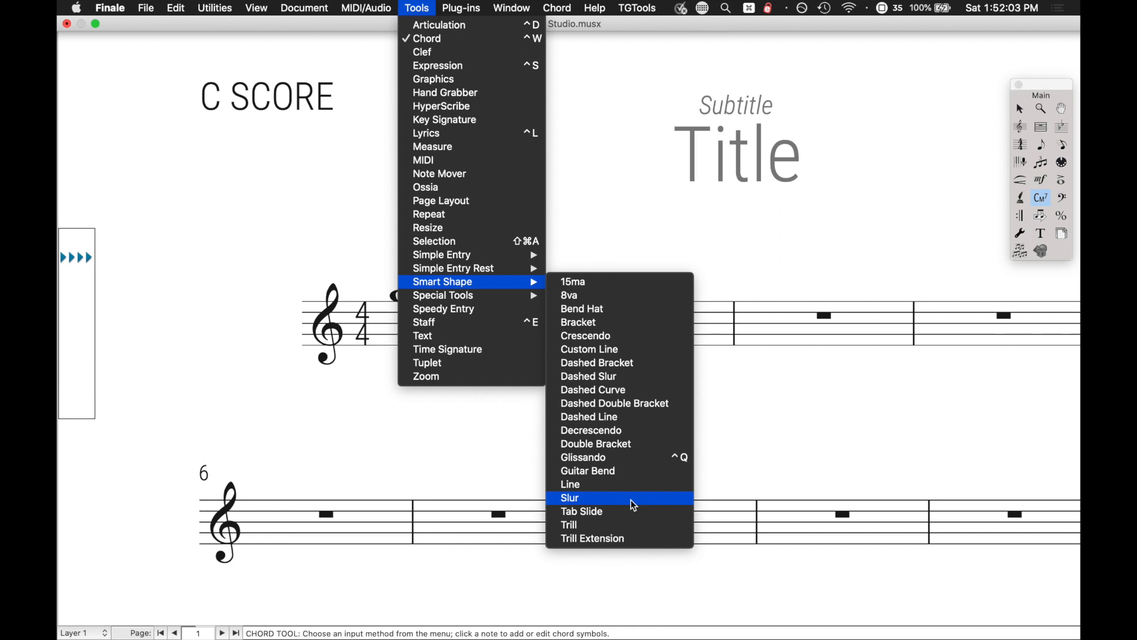
mouse_move(730, 445)
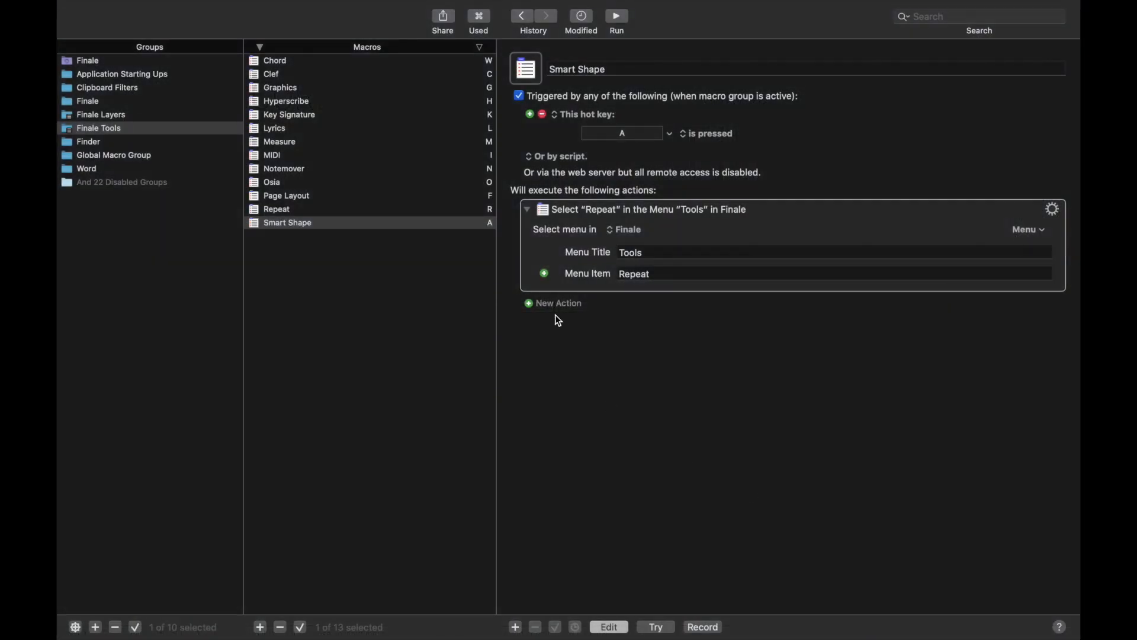
- Add a 'Smart Shape' submenu line to the menu action and set the item to Slur
click(543, 273)
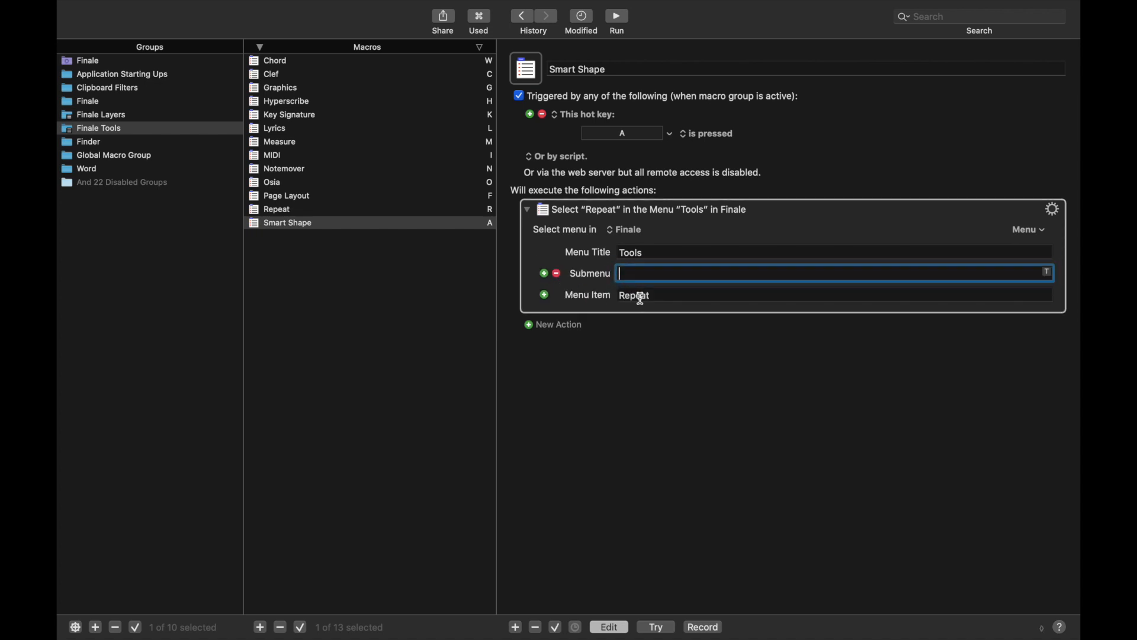
text(Smart Shape)
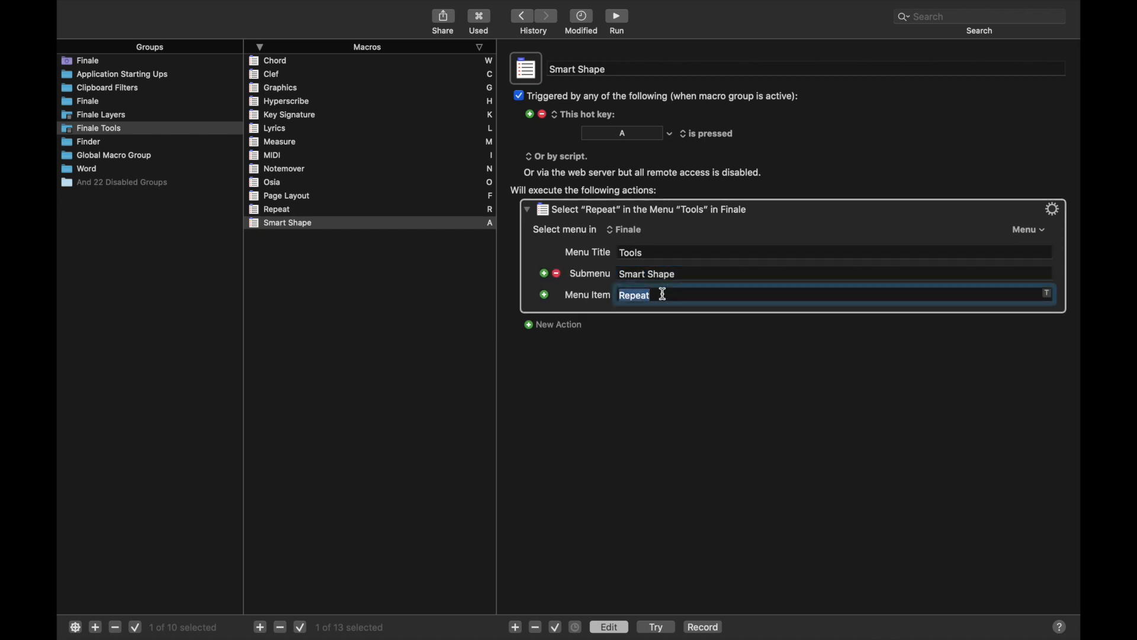
text(Slur)
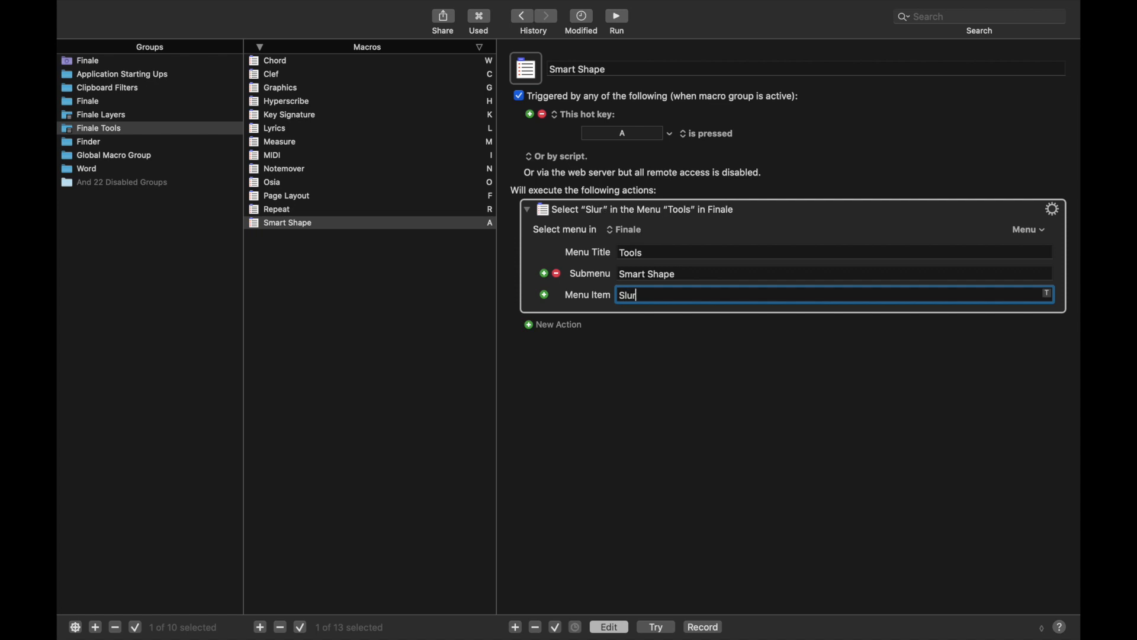
click(1027, 229)
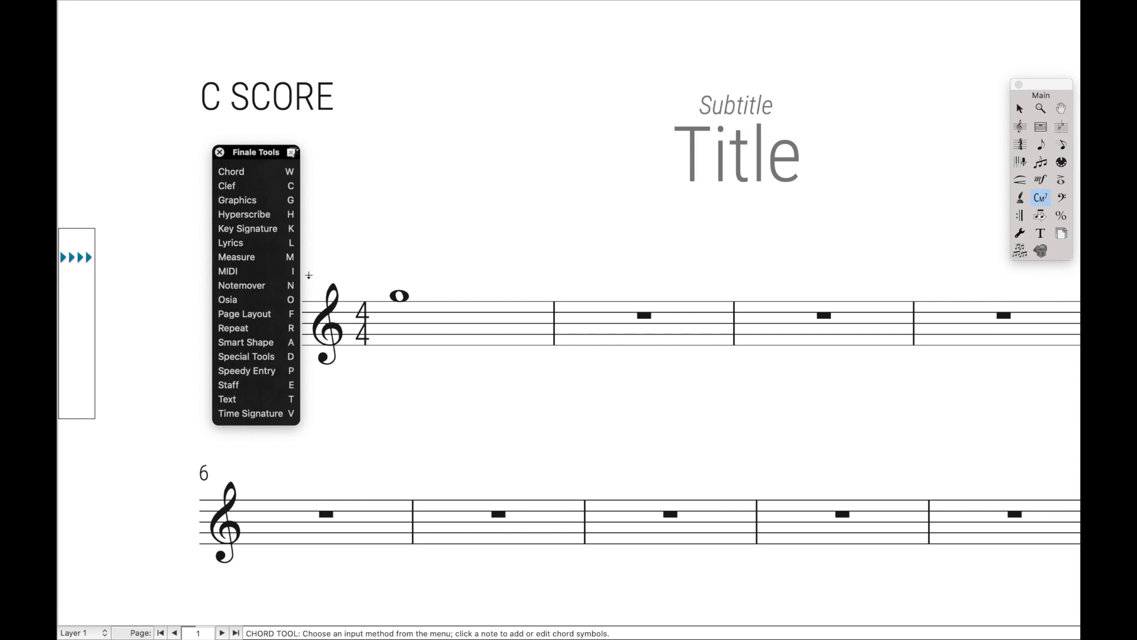
mouse_move(285, 267)
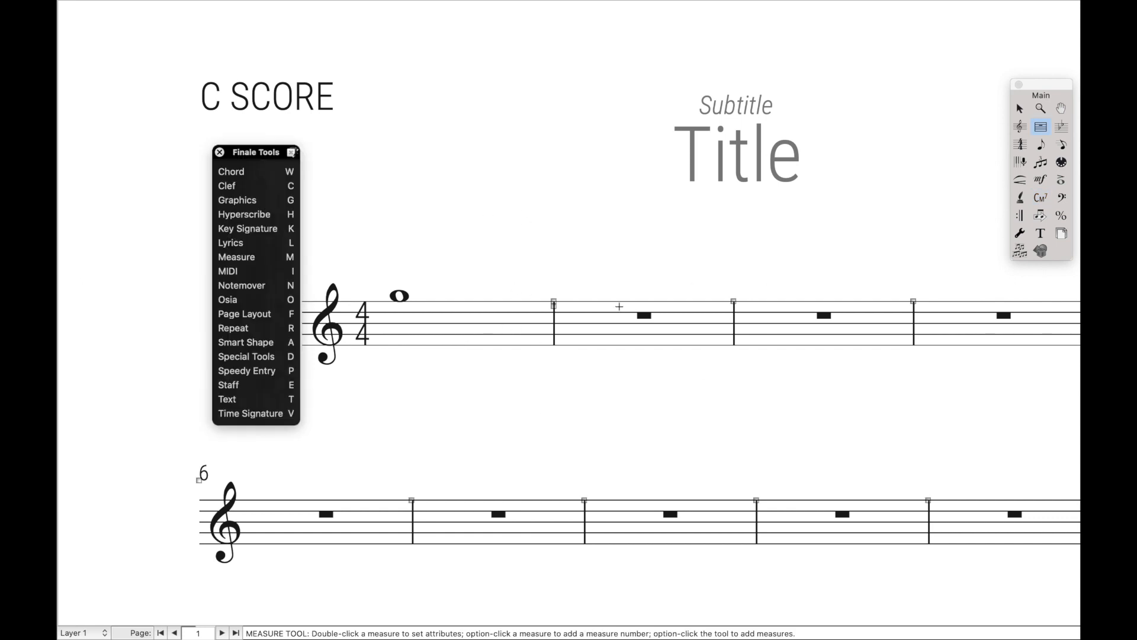
- Use the Finale Tools palette to switch Finale to Measure, then to Lyrics
click(1020, 198)
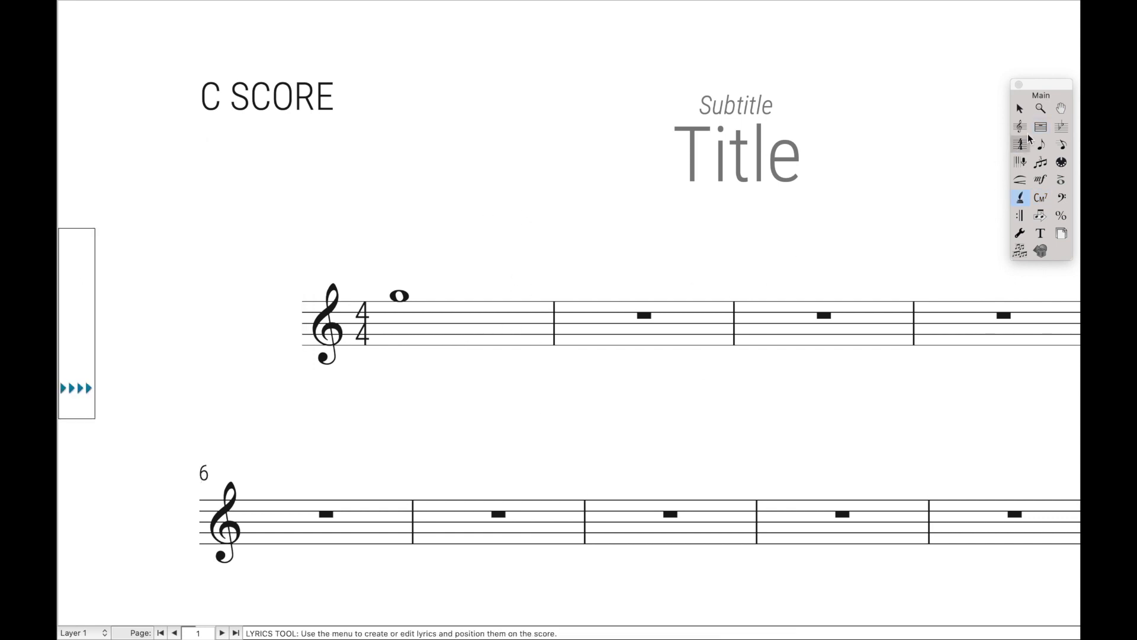
click(1021, 127)
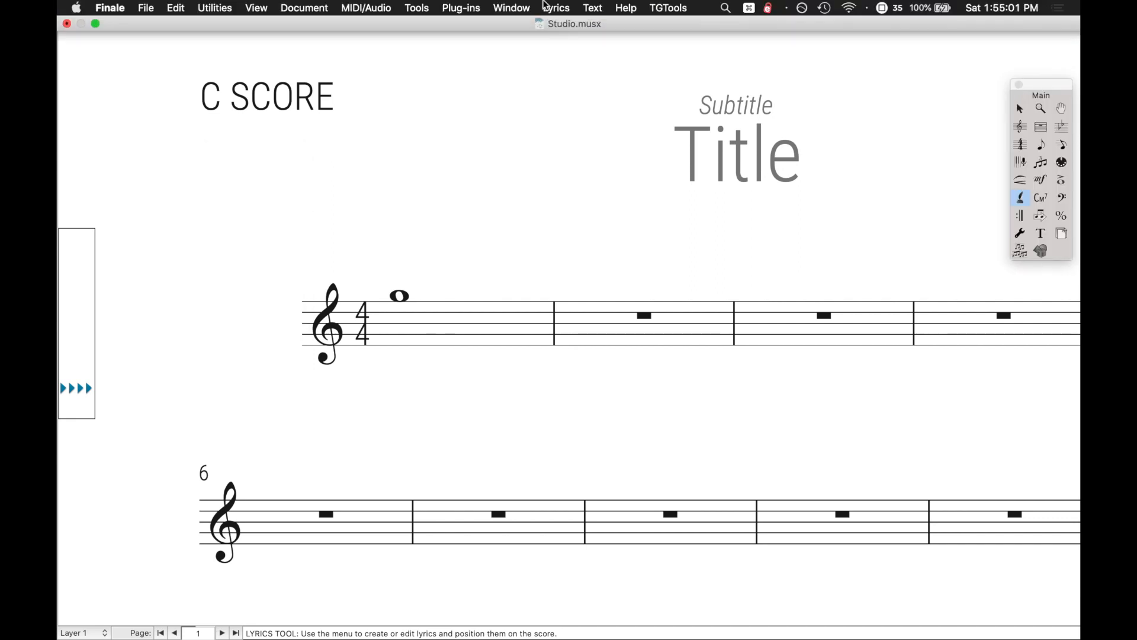
click(511, 8)
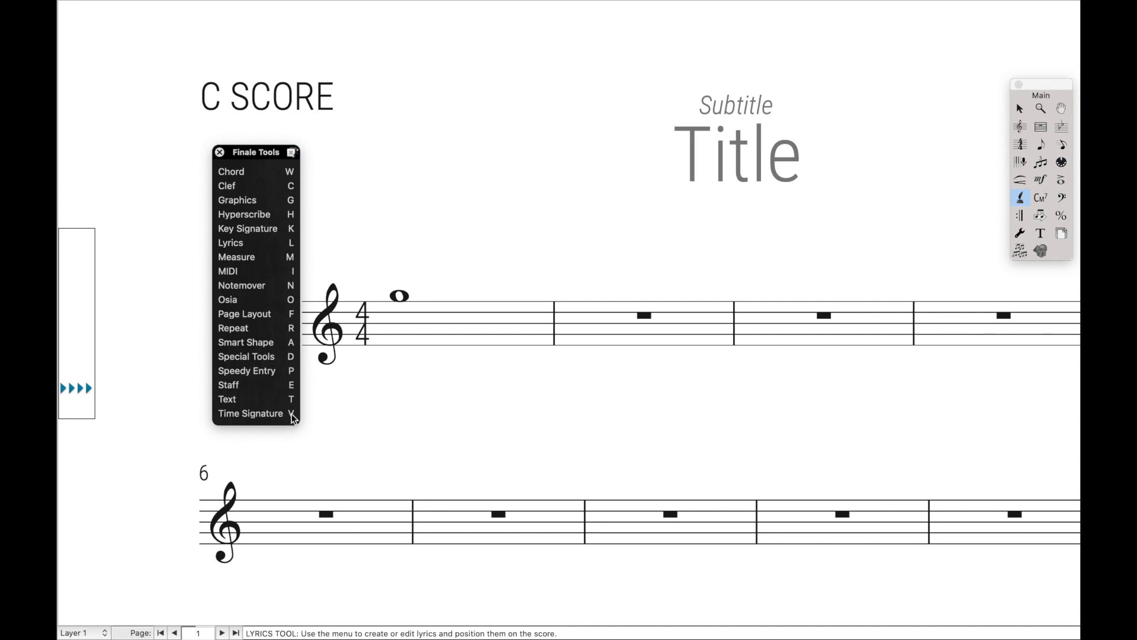
- Move the Finale Tools palette beside the title, then switch to the Zoom and Hand Grabber tools
drag(255, 152, 453, 108)
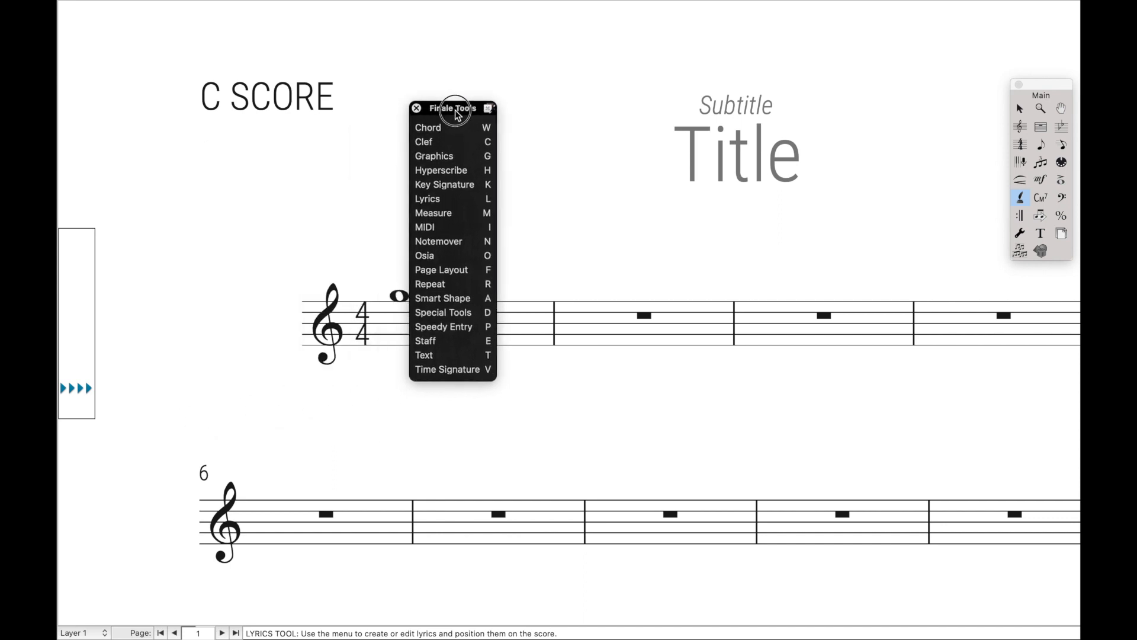
drag(452, 108, 511, 87)
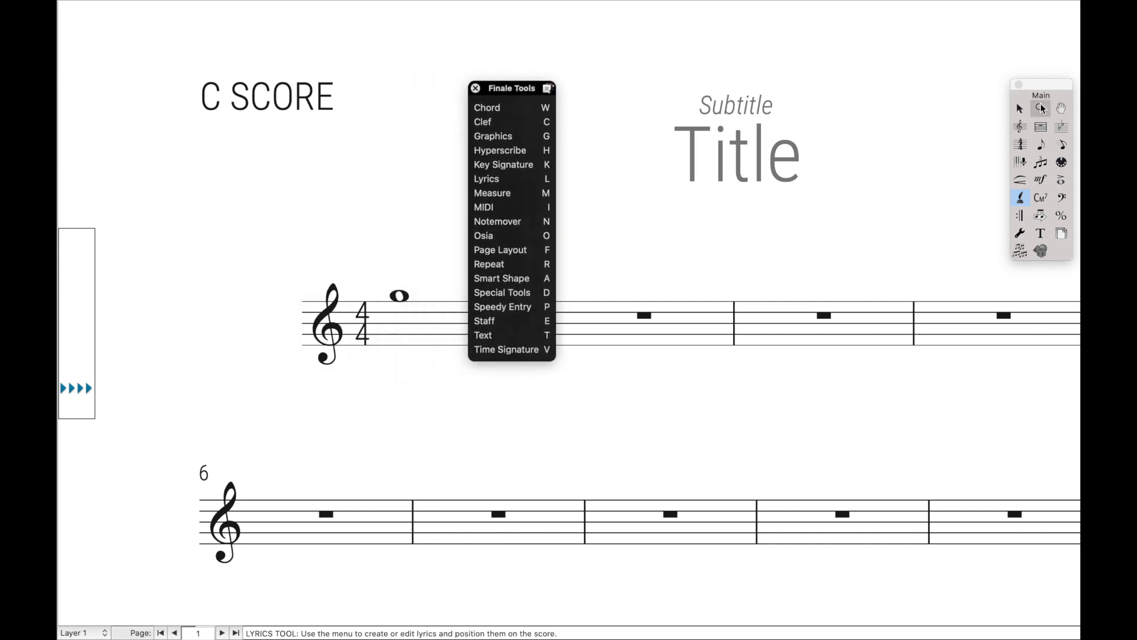
mouse_move(1040, 107)
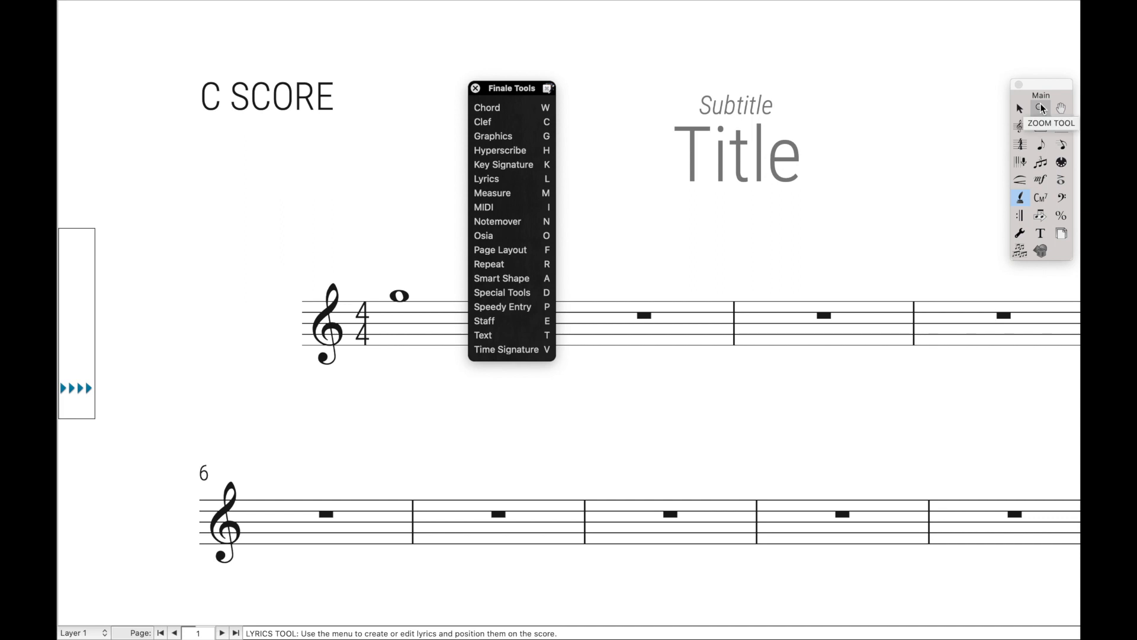
click(1040, 108)
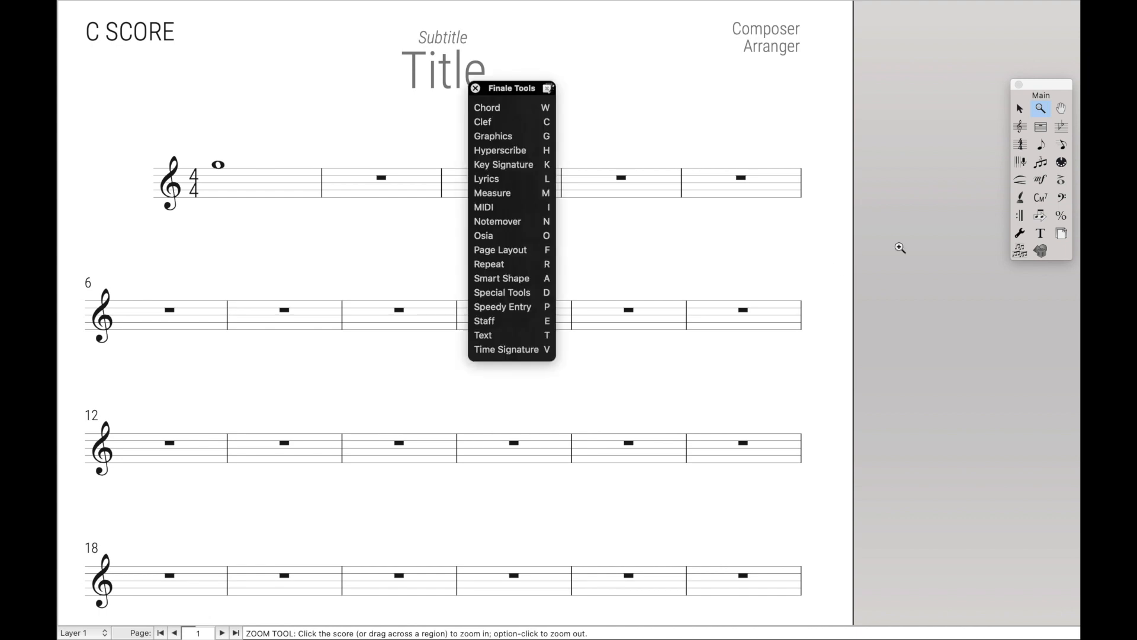
click(1061, 108)
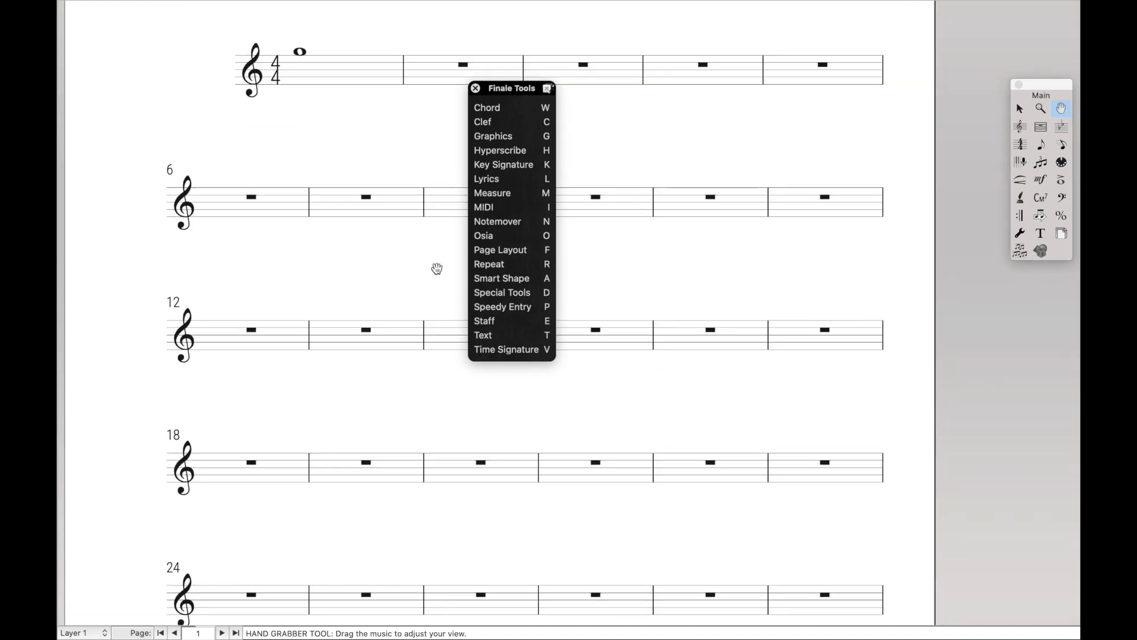
mouse_move(549, 188)
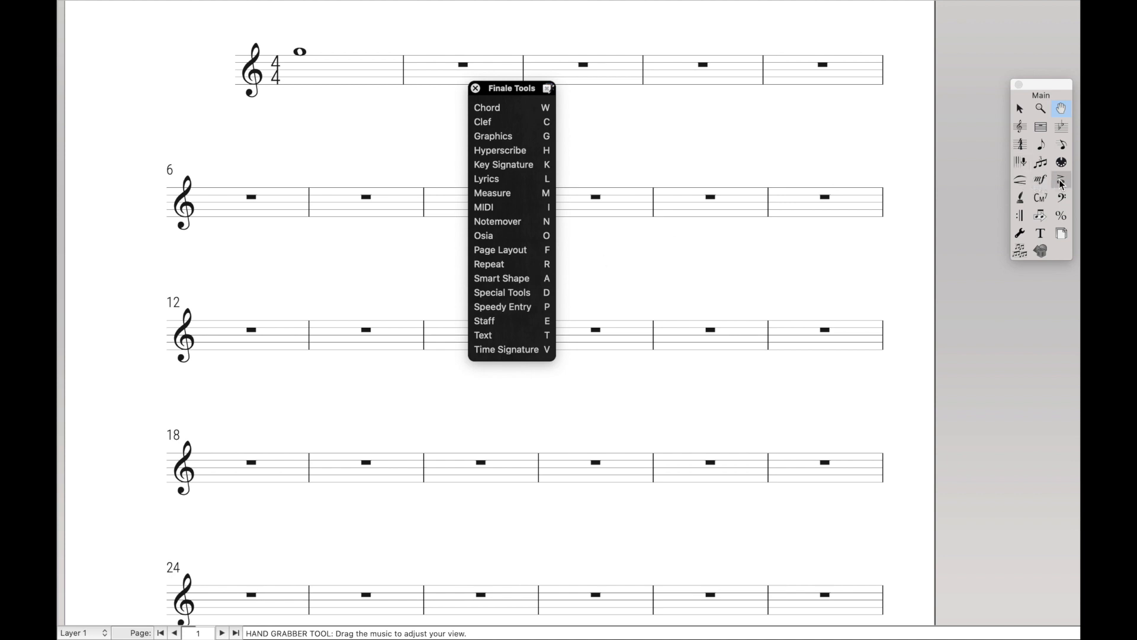
mouse_move(1040, 145)
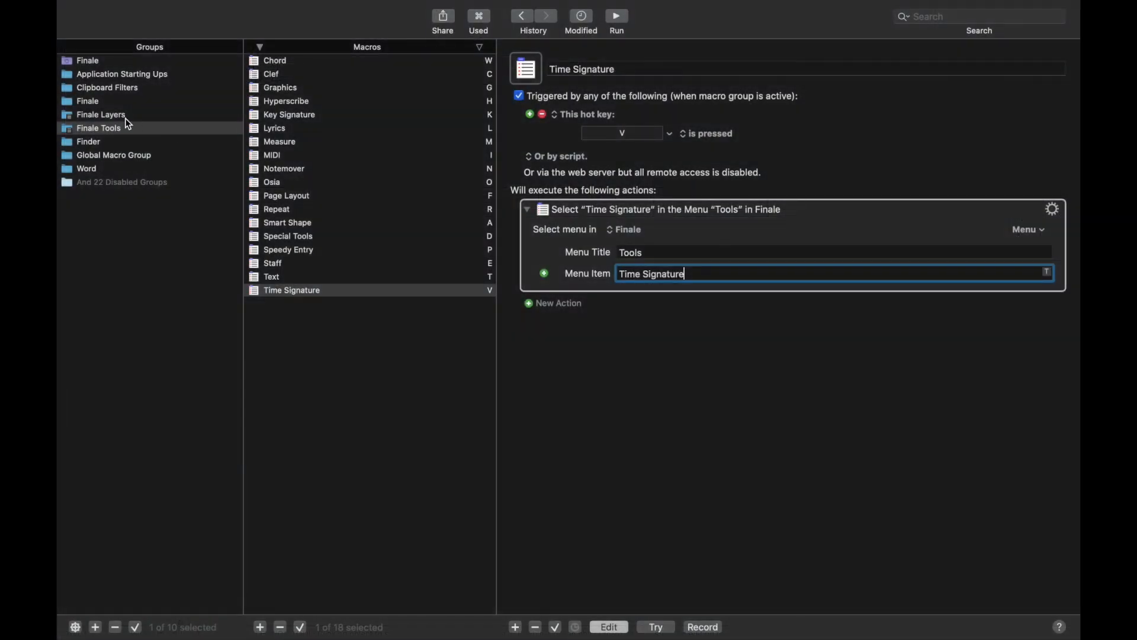
- Create an 'Expression Tool' macro in the Finale group, on hot key S, selecting Tools > Expression
click(88, 100)
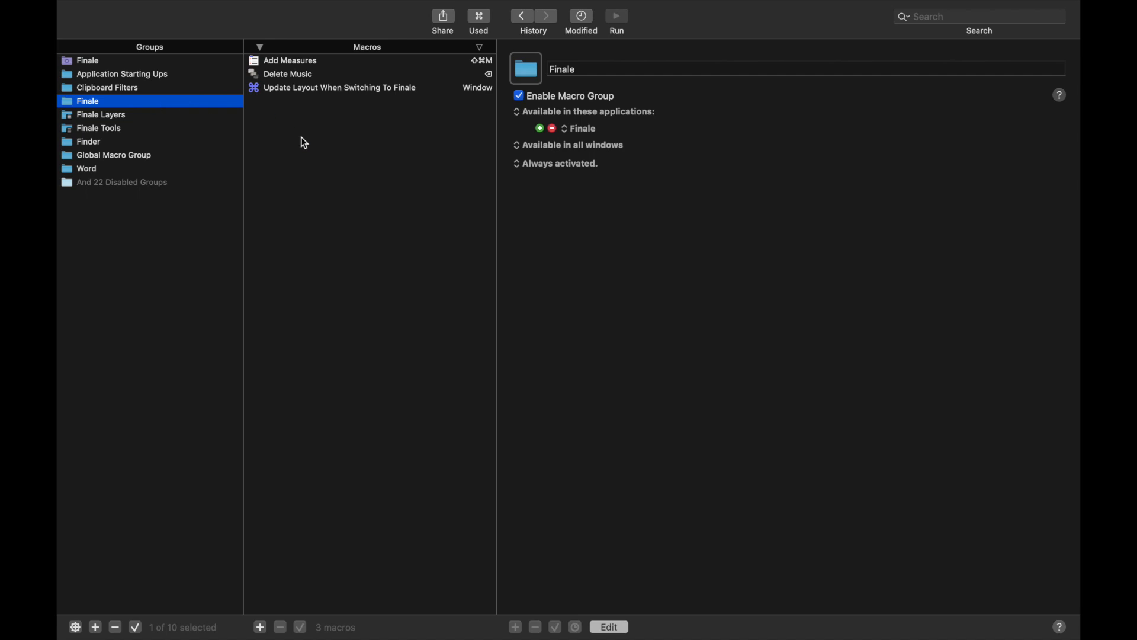
click(338, 87)
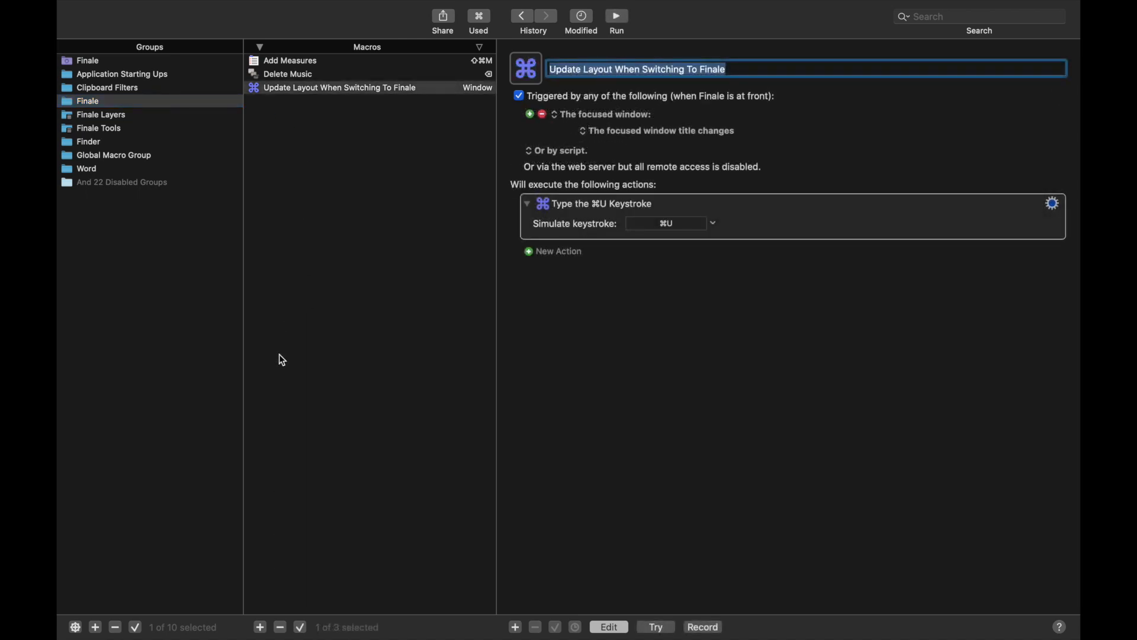
mouse_move(268, 600)
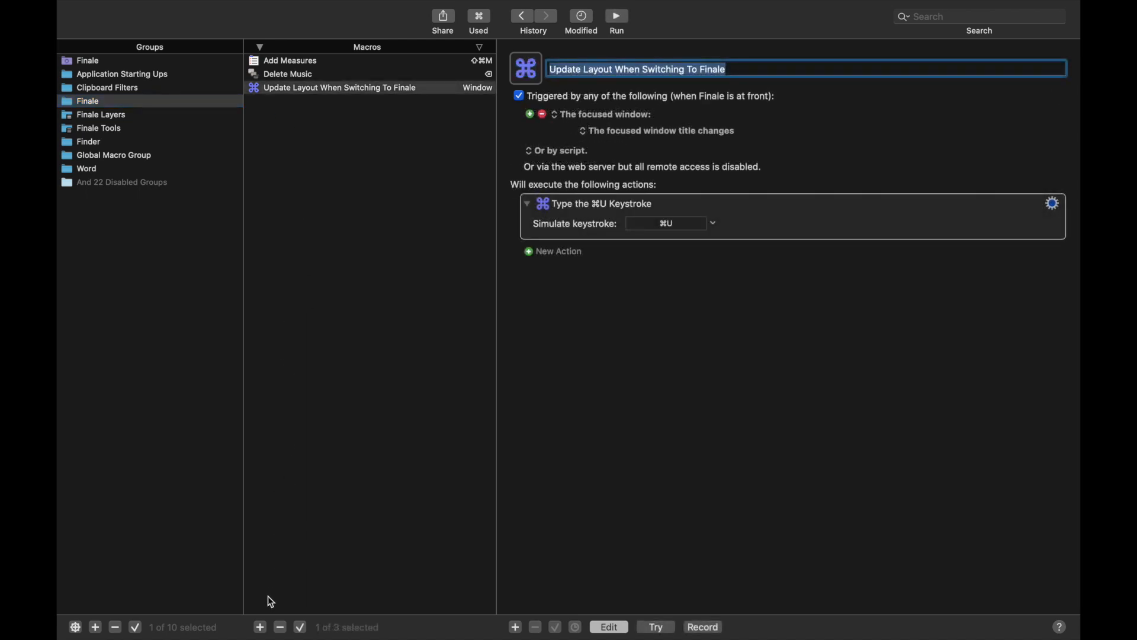
click(258, 627)
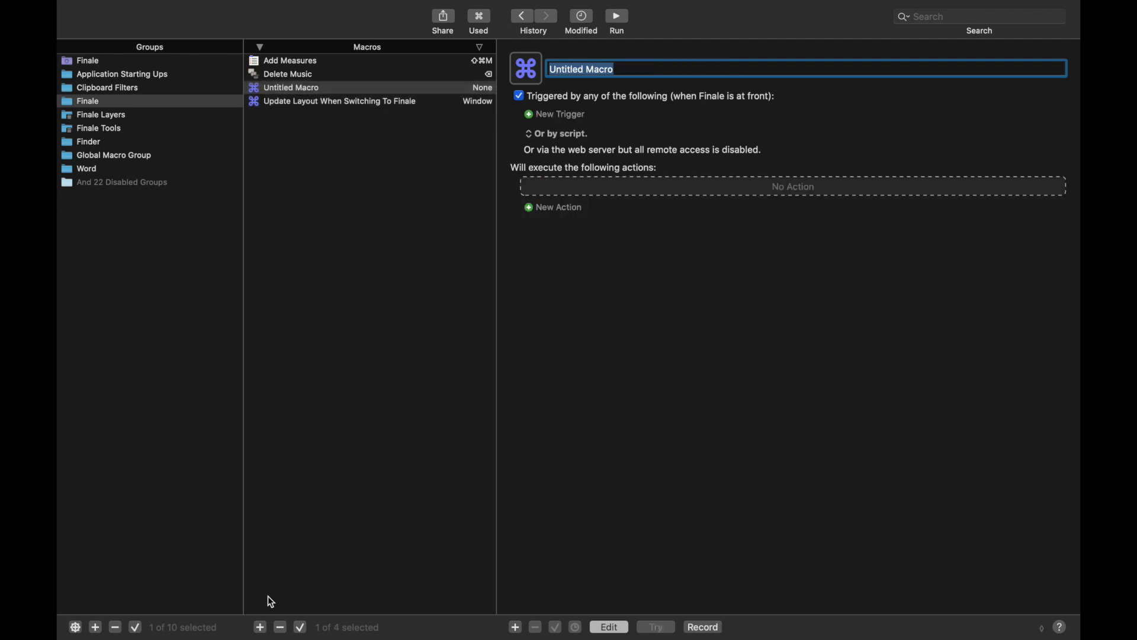
text(Expression Tool)
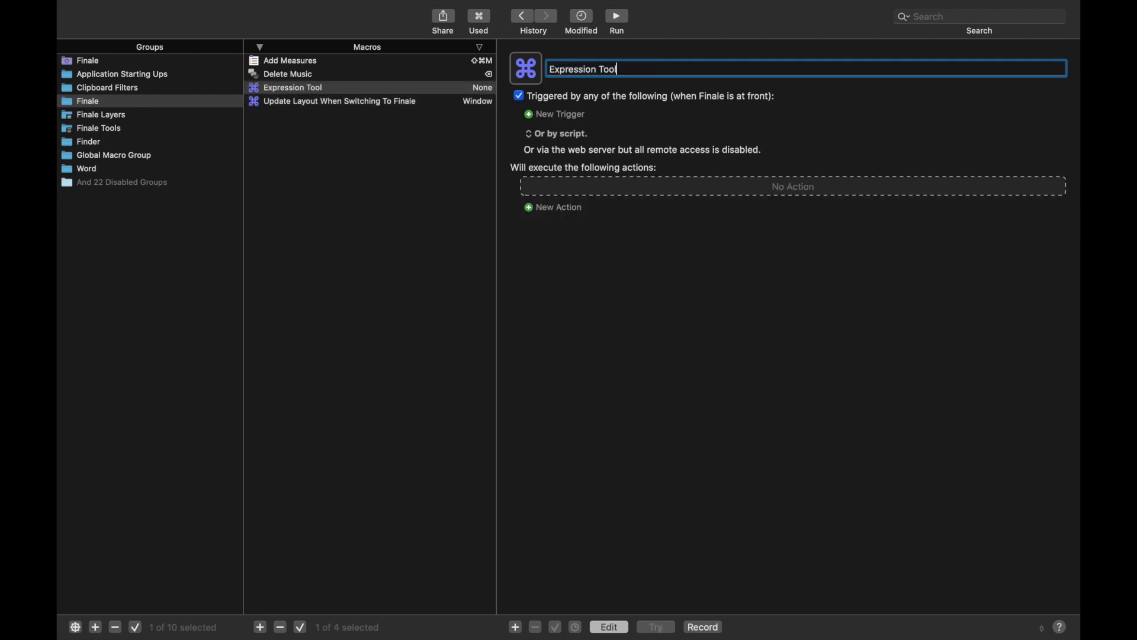
click(555, 113)
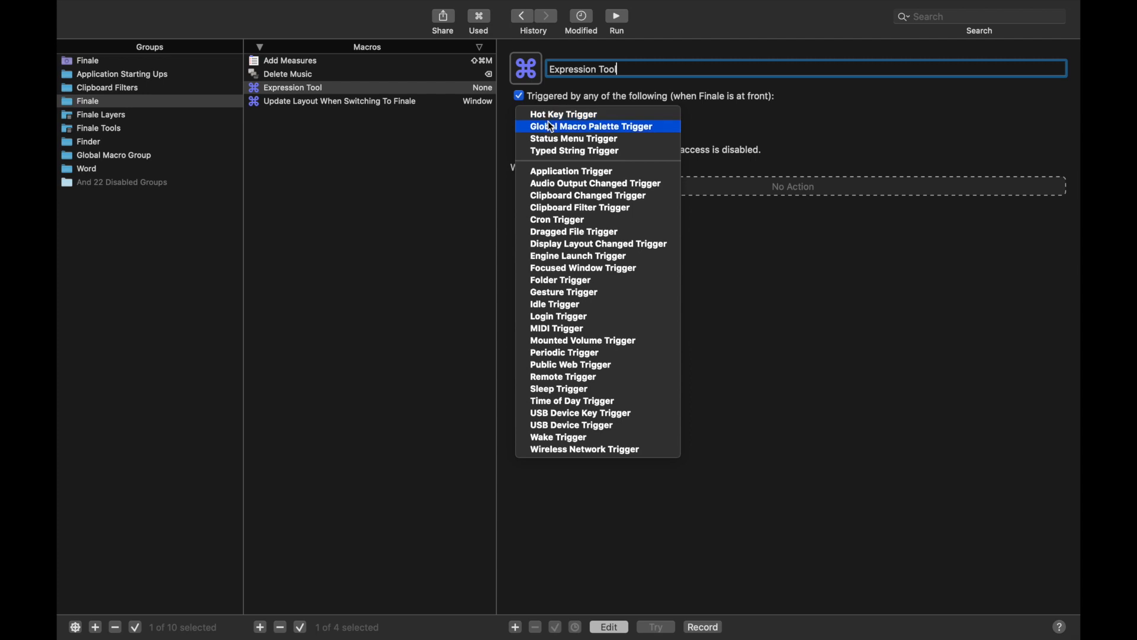
click(562, 113)
text(menu)
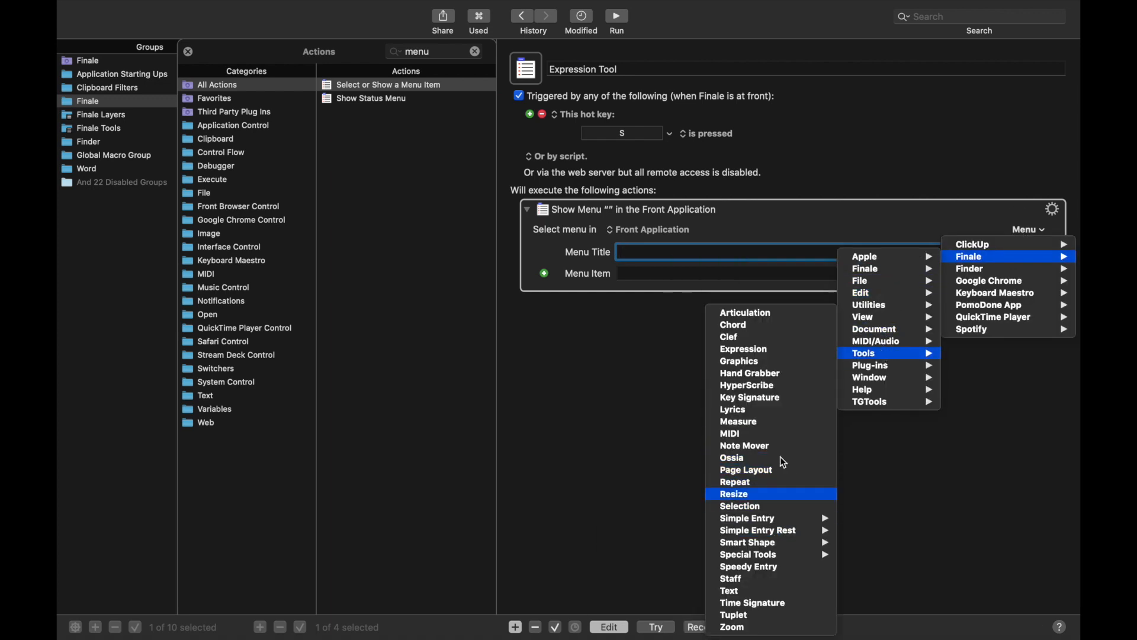
click(742, 349)
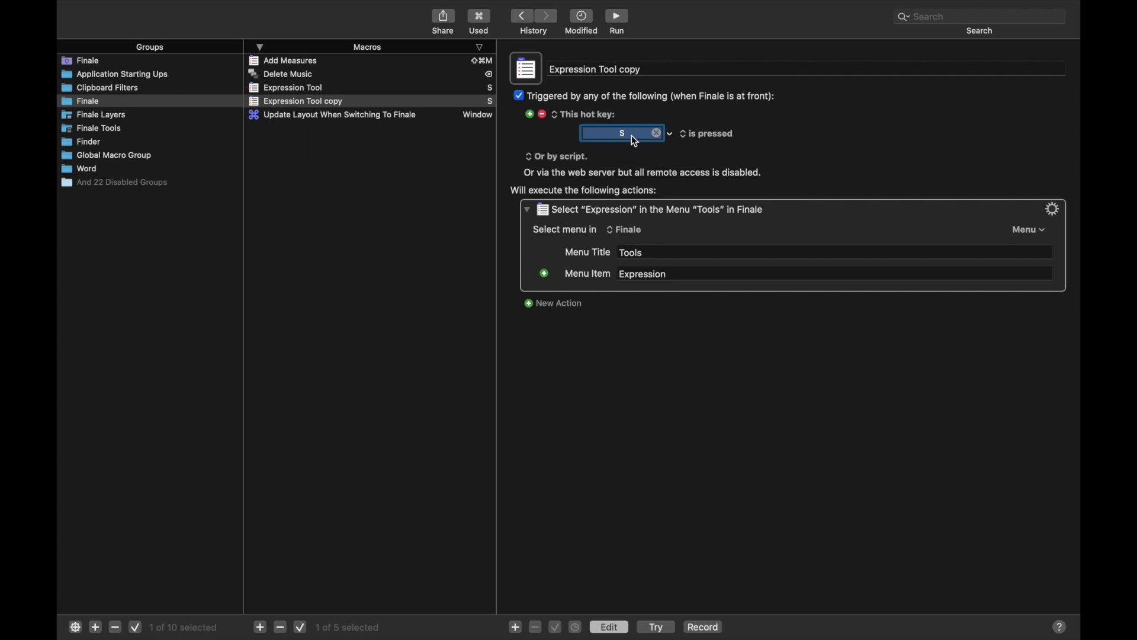
- Set ^S and ^D hot keys and rename the copy 'Articulation Tool' picking Tools > Articulation
click(292, 87)
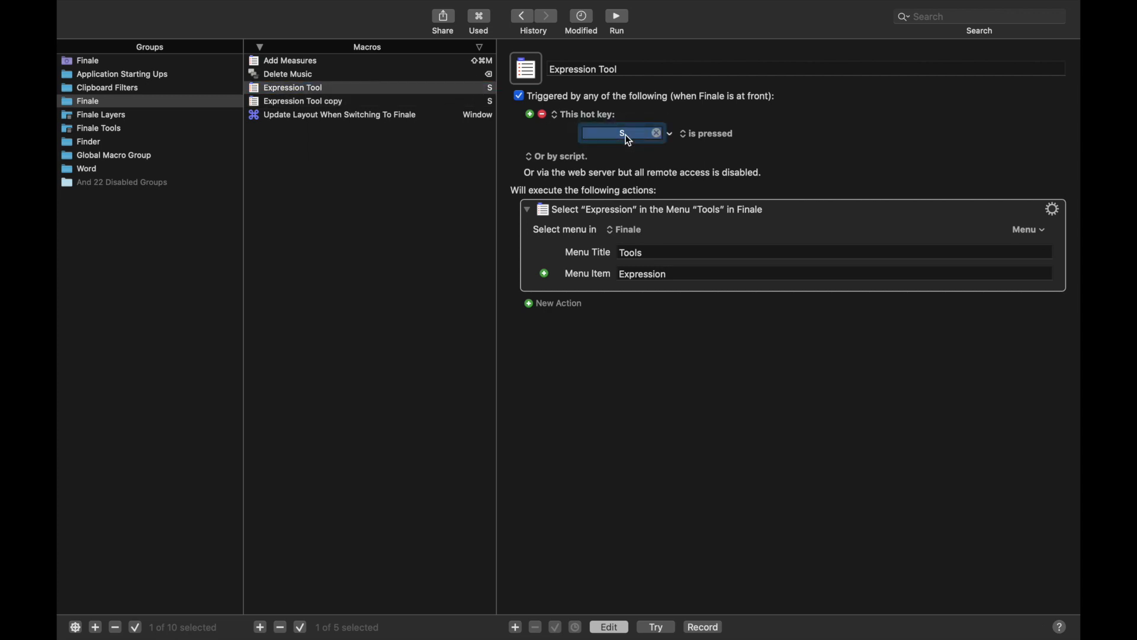
click(303, 101)
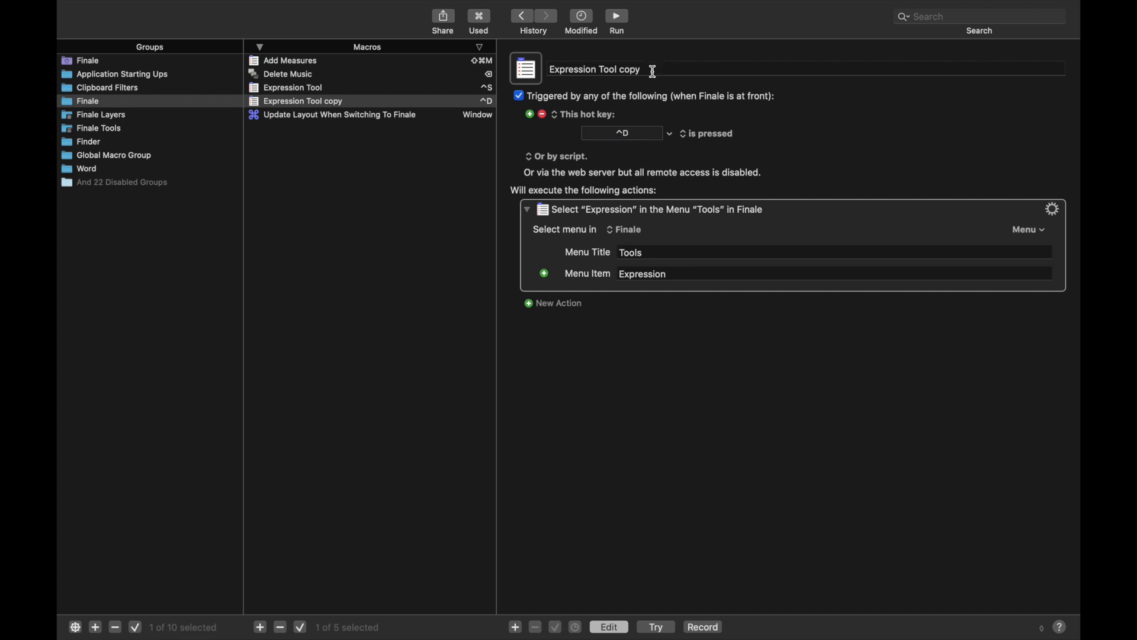
text(Articulation Tool)
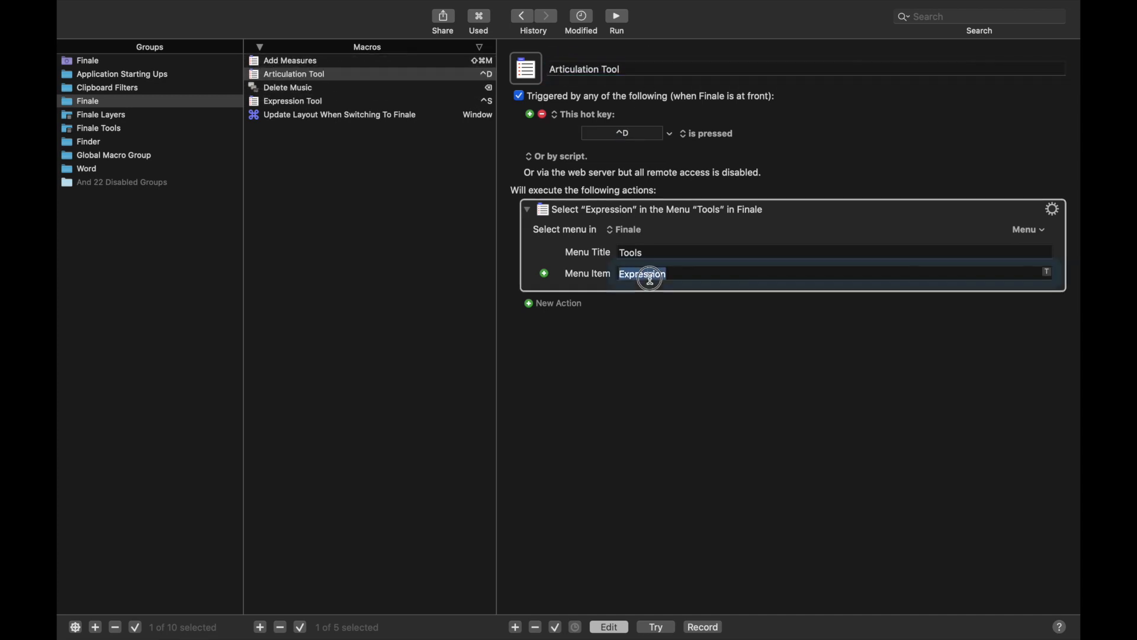
text(Articulation)
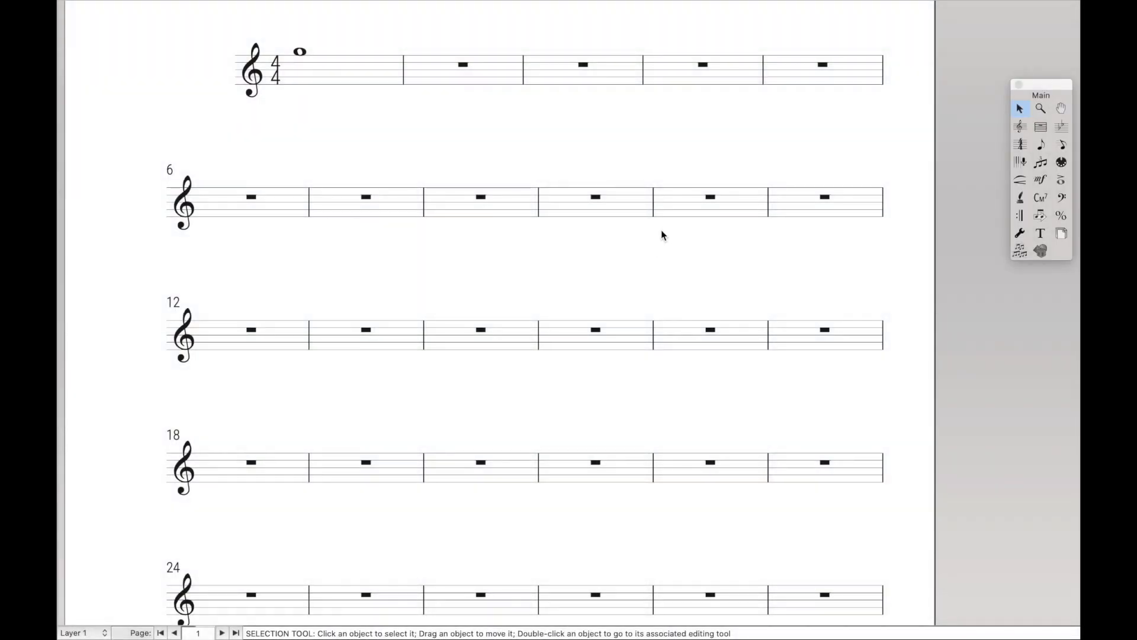
- Focus the Finale score and test the hot keys: Articulation tool, then back to Selection
click(1061, 179)
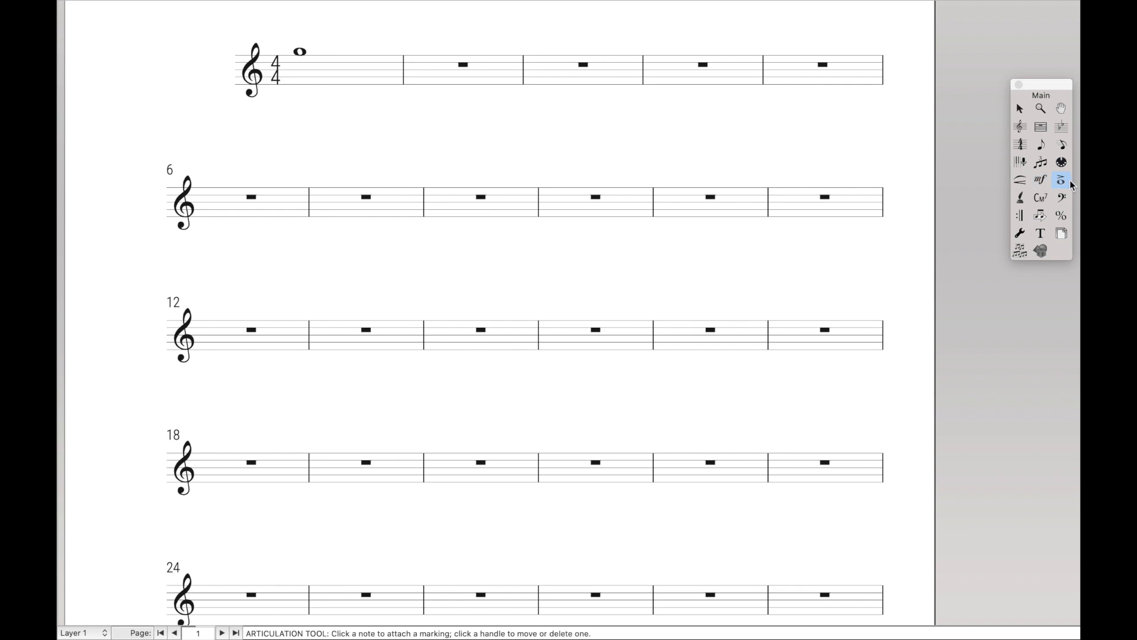
click(1061, 180)
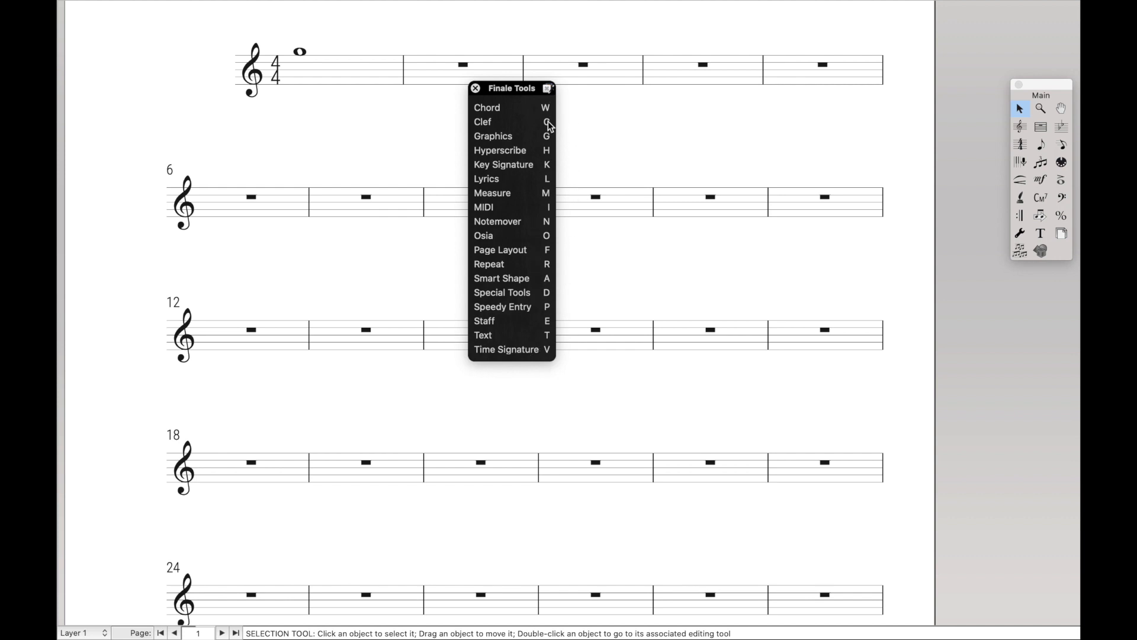
mouse_move(559, 284)
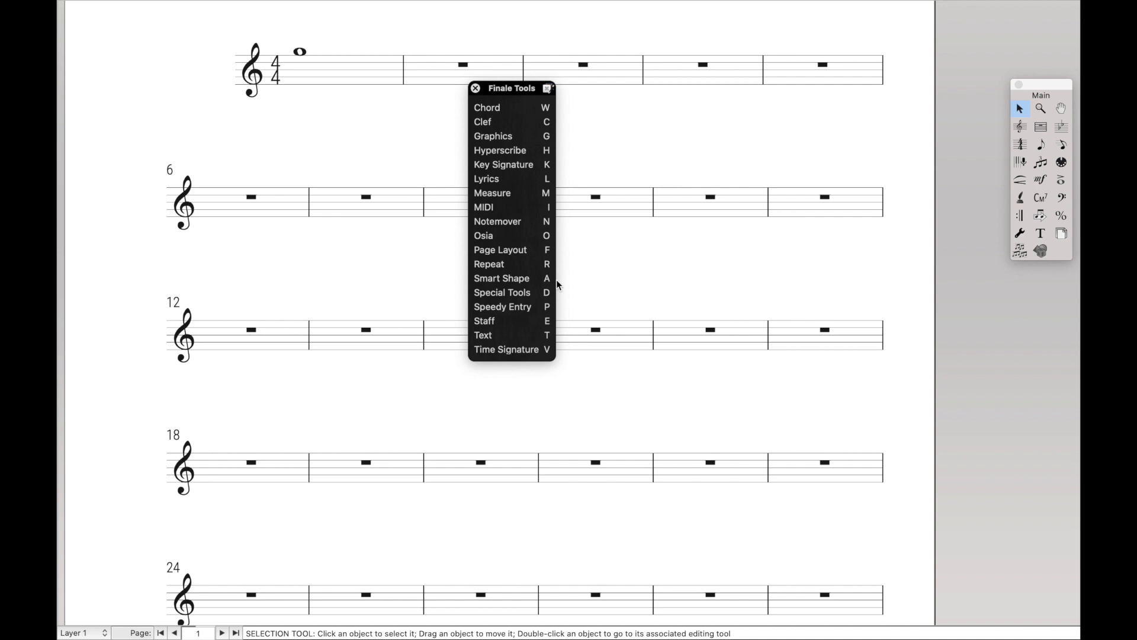
mouse_move(556, 295)
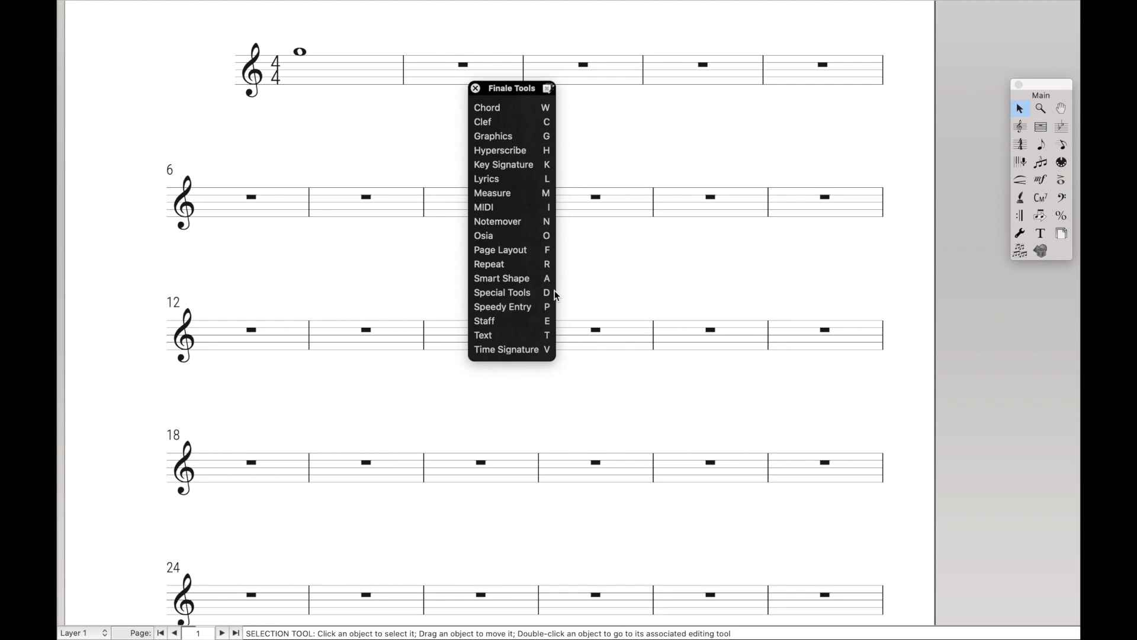
- Choose Transpose… from a second-system measure's context menu
right_click(596, 201)
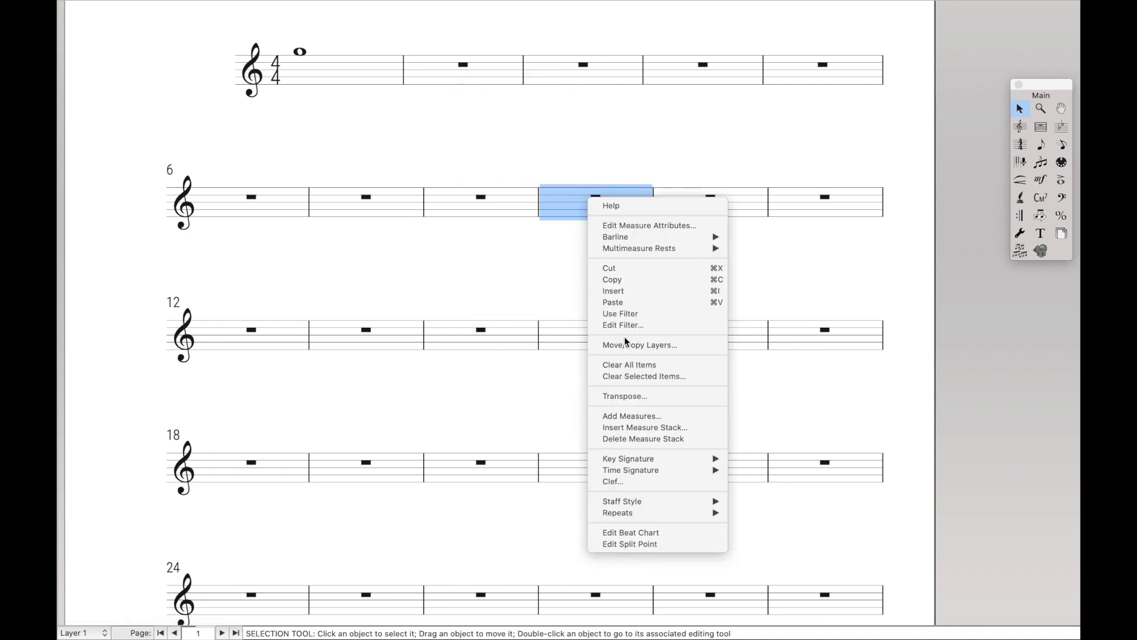
click(624, 395)
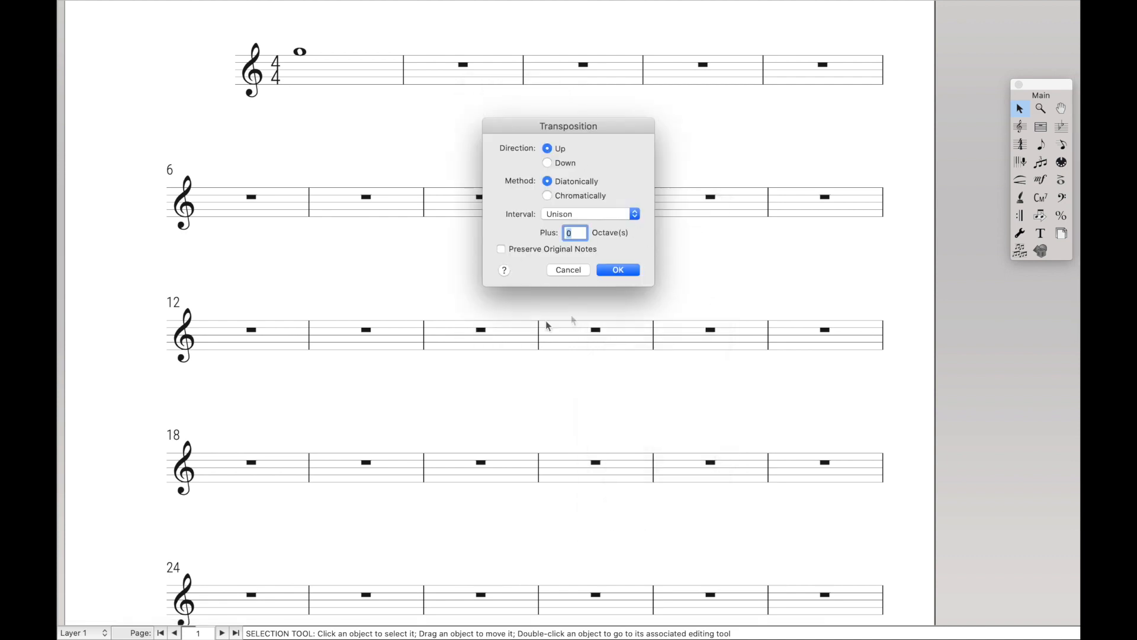